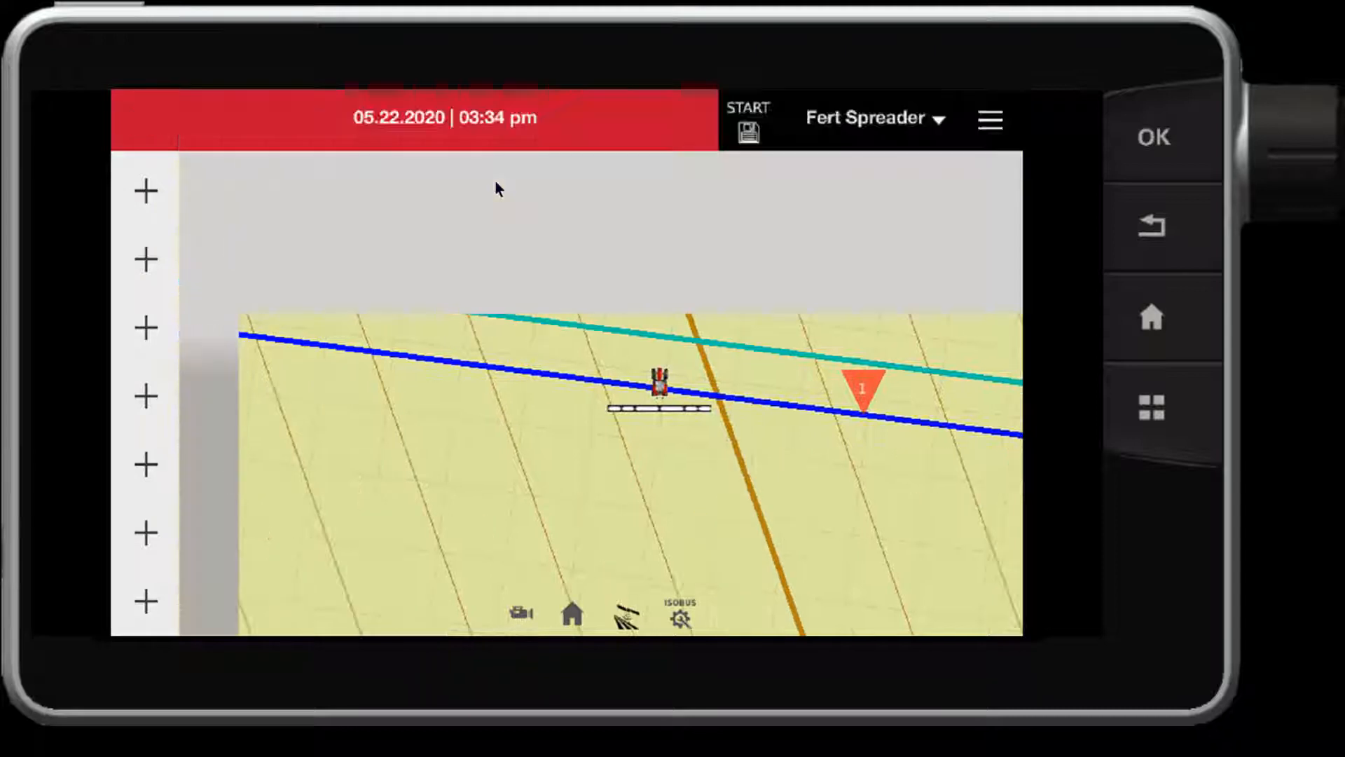
Leave the guidance map and reach the TaskDoc task page with no task loaded
left_click(989, 119)
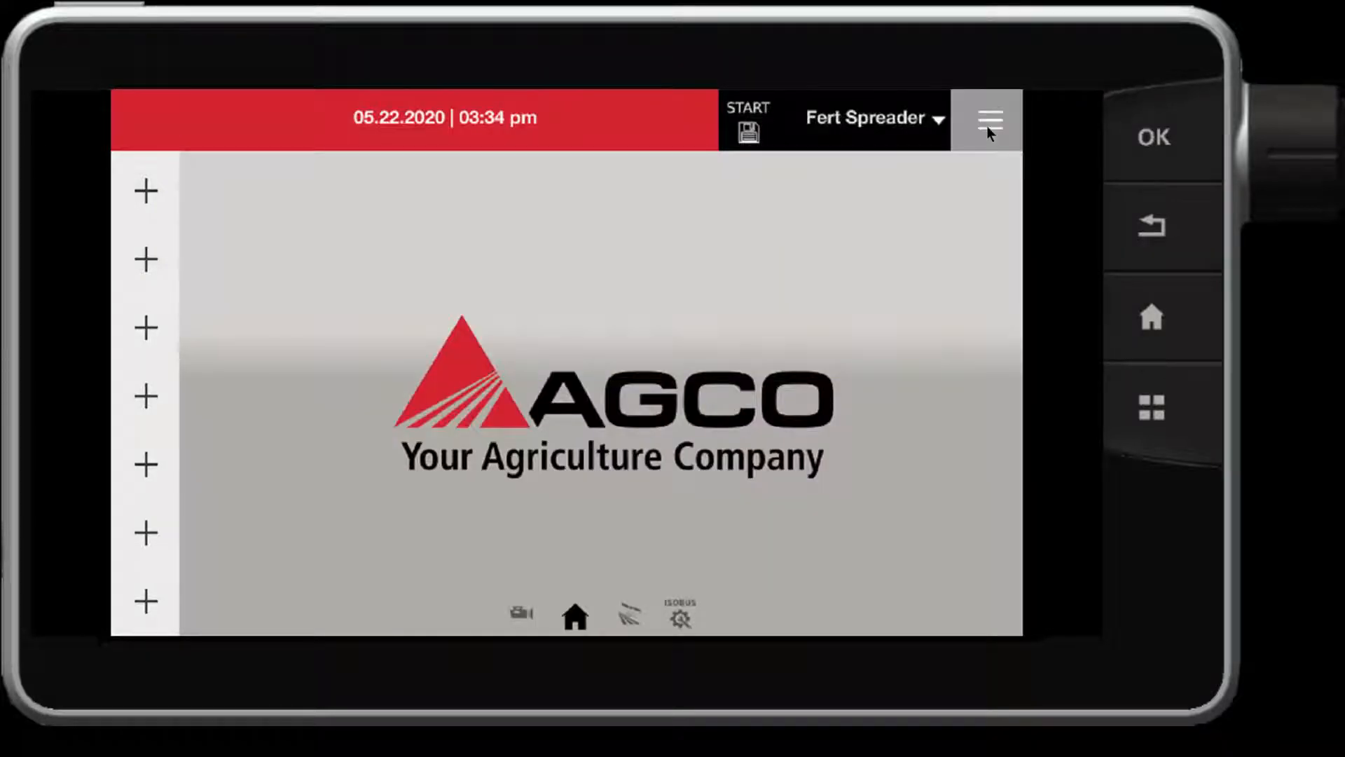
left_click(989, 119)
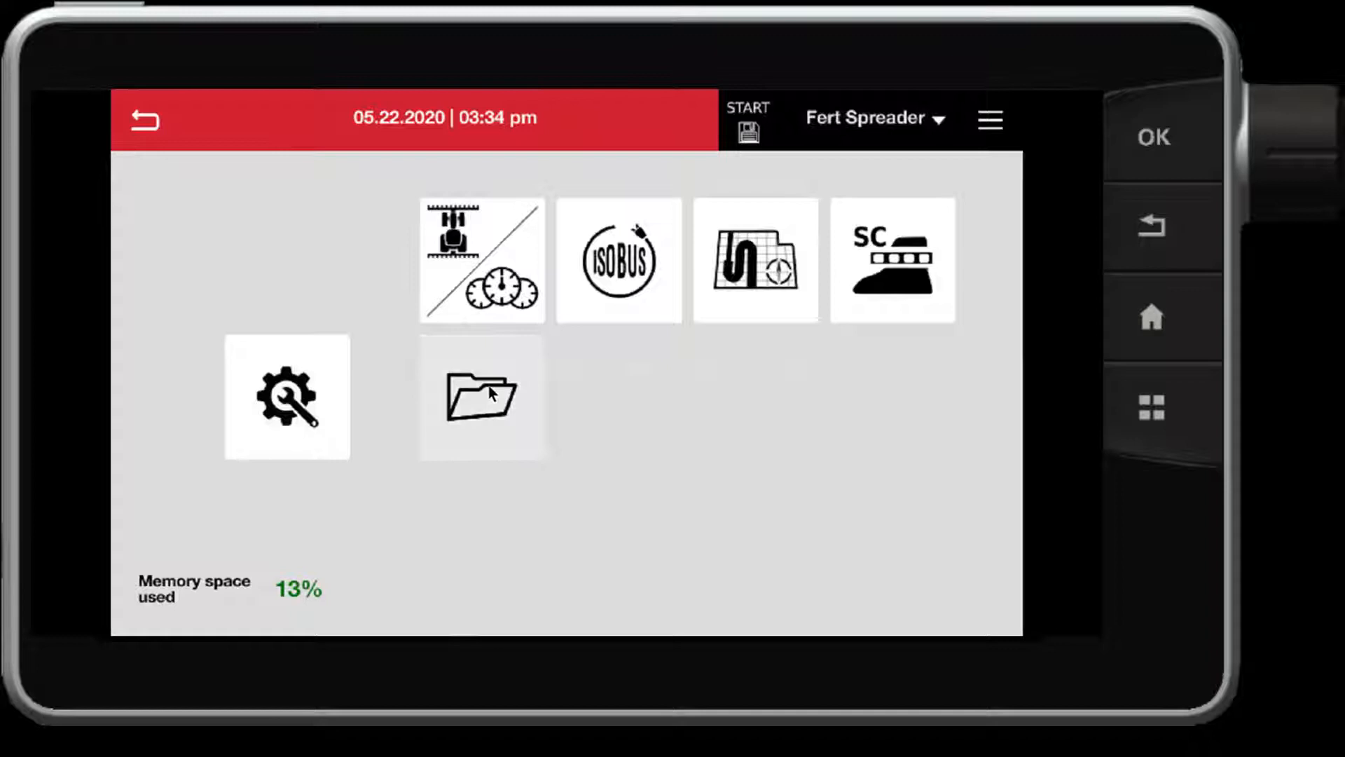
left_click(482, 397)
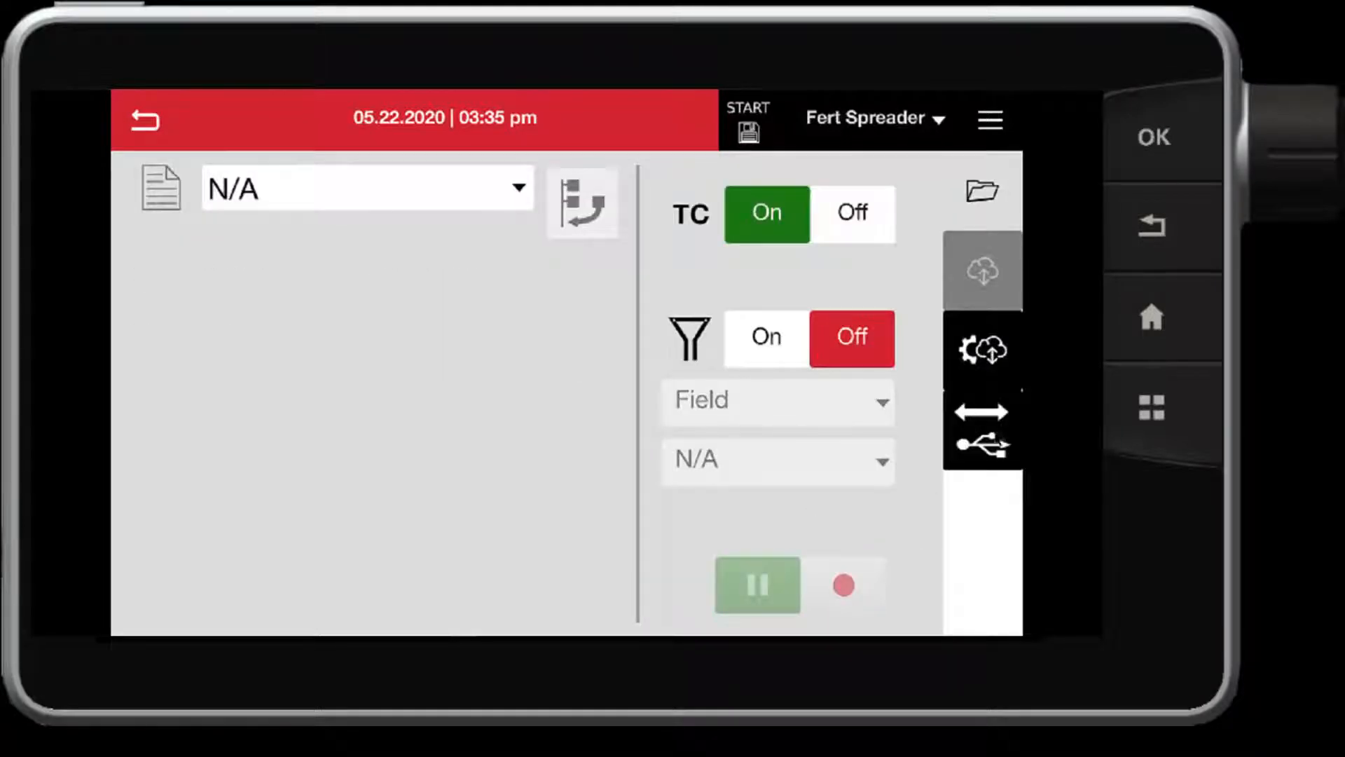
Import TASKDATA from the USB stick and bring up the data type list
left_click(982, 444)
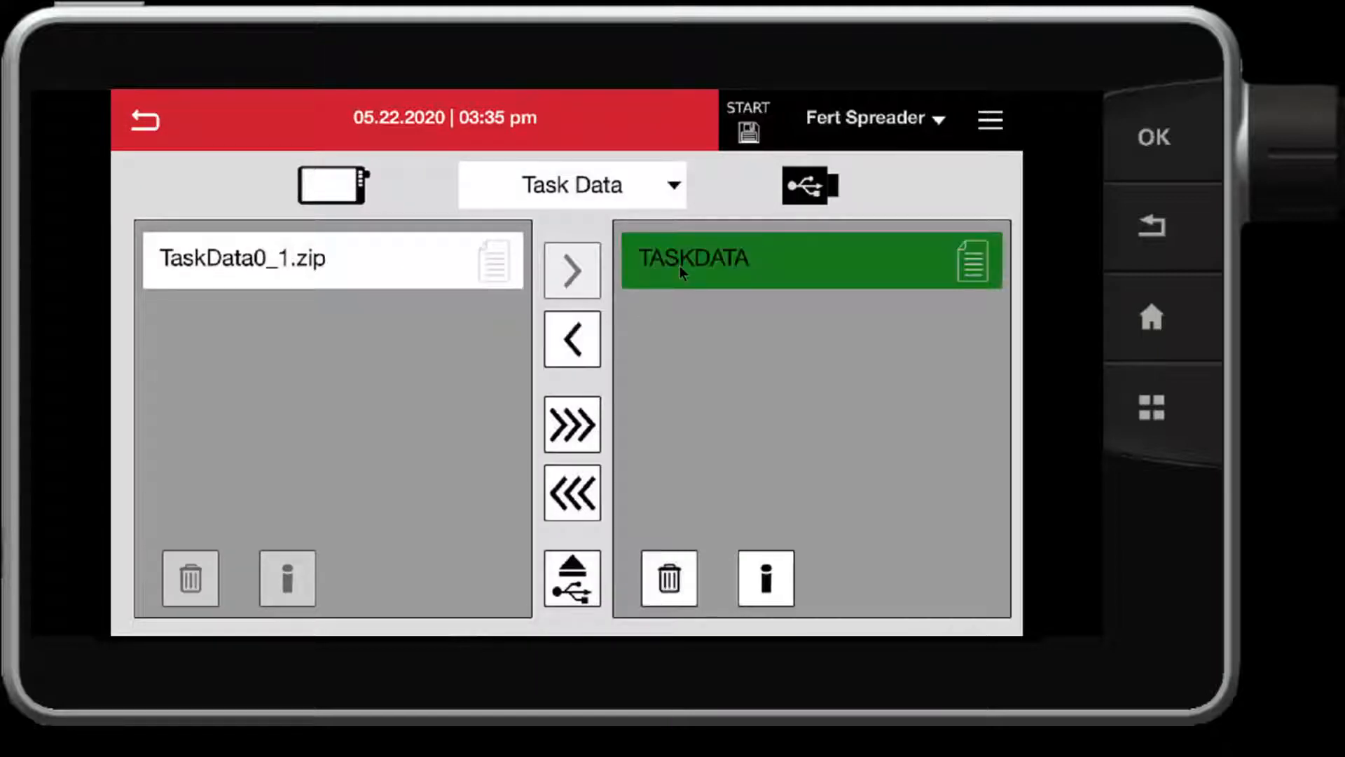
mouse_move(625, 298)
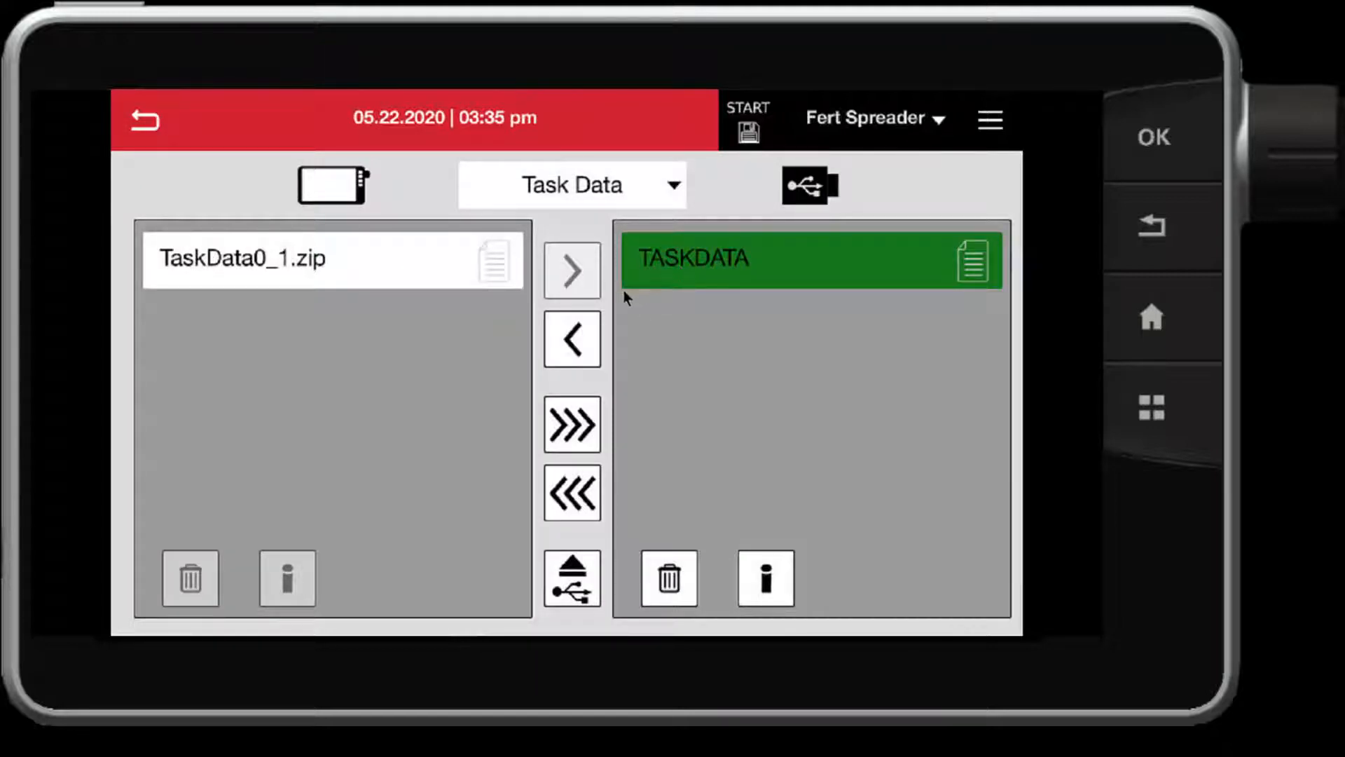
mouse_move(612, 316)
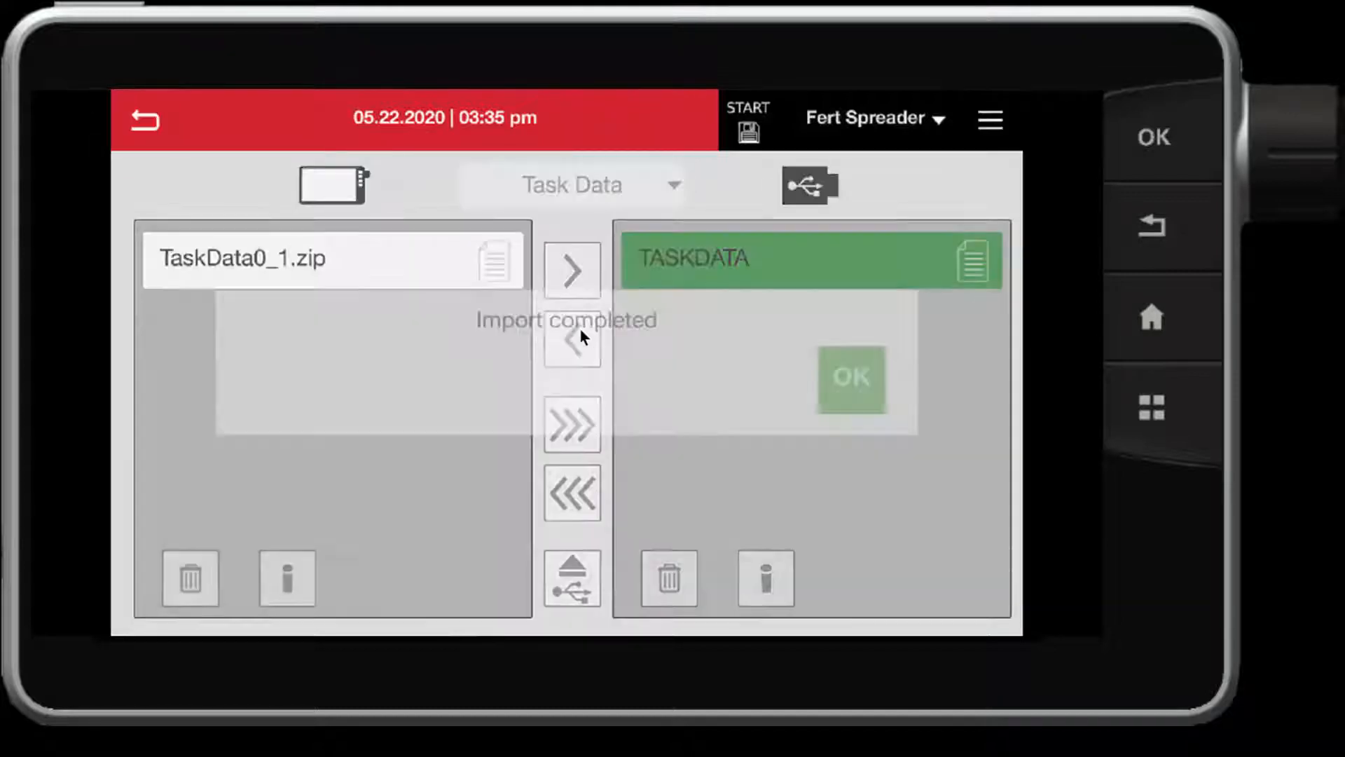
left_click(850, 379)
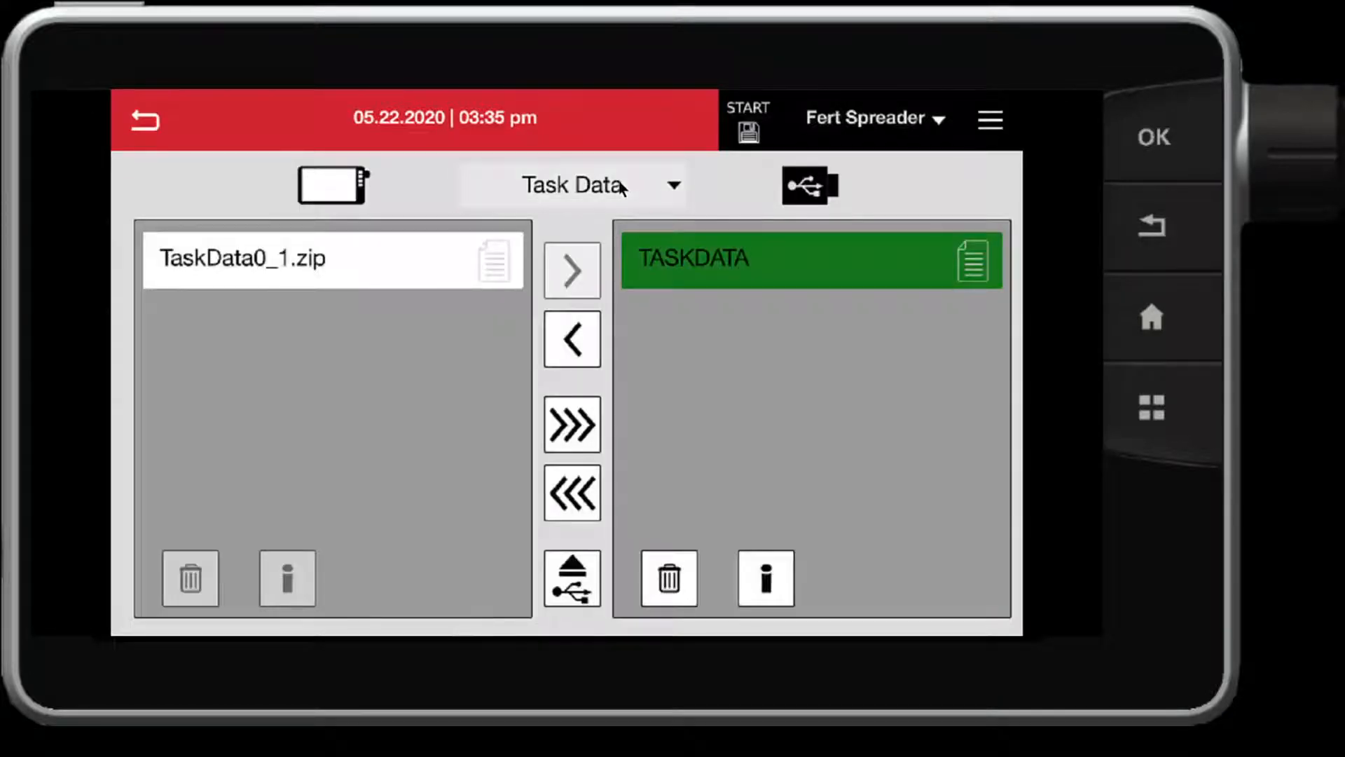
left_click(572, 184)
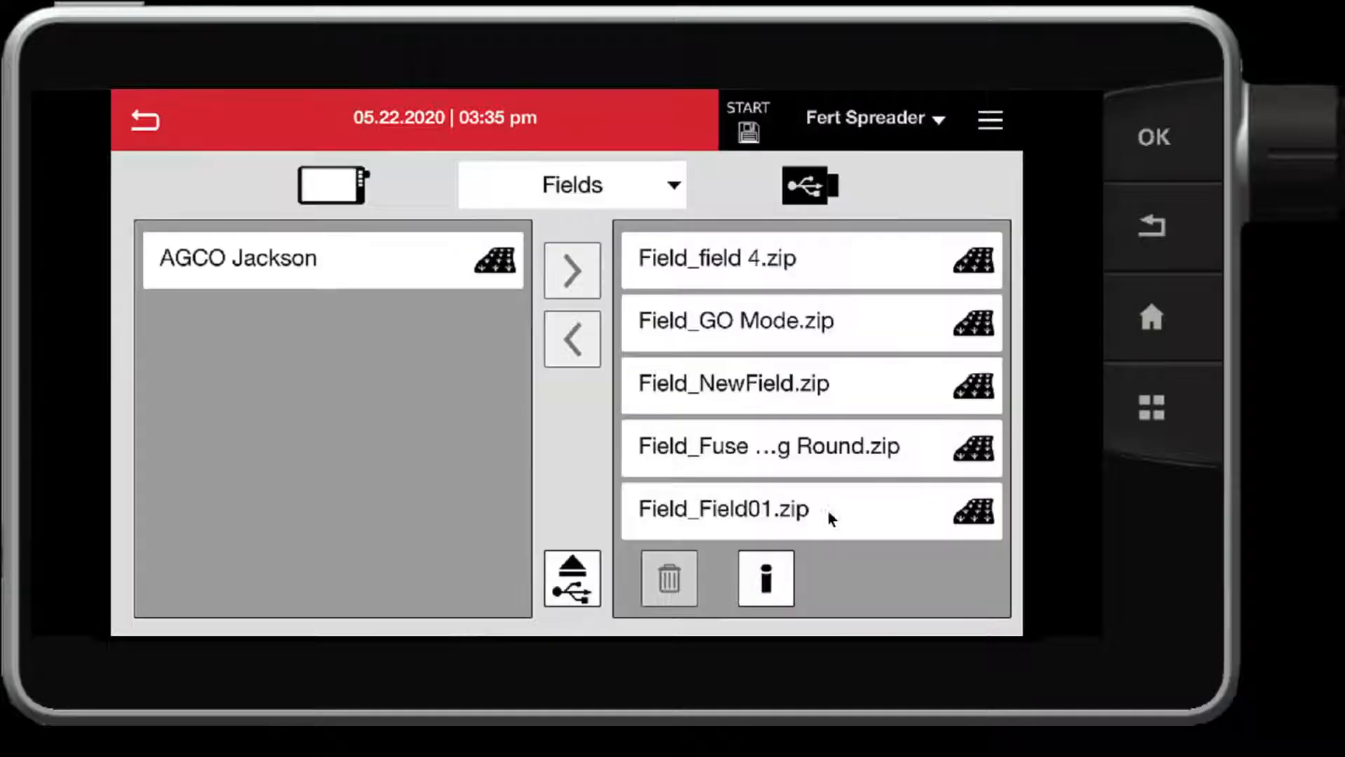
mouse_move(691, 435)
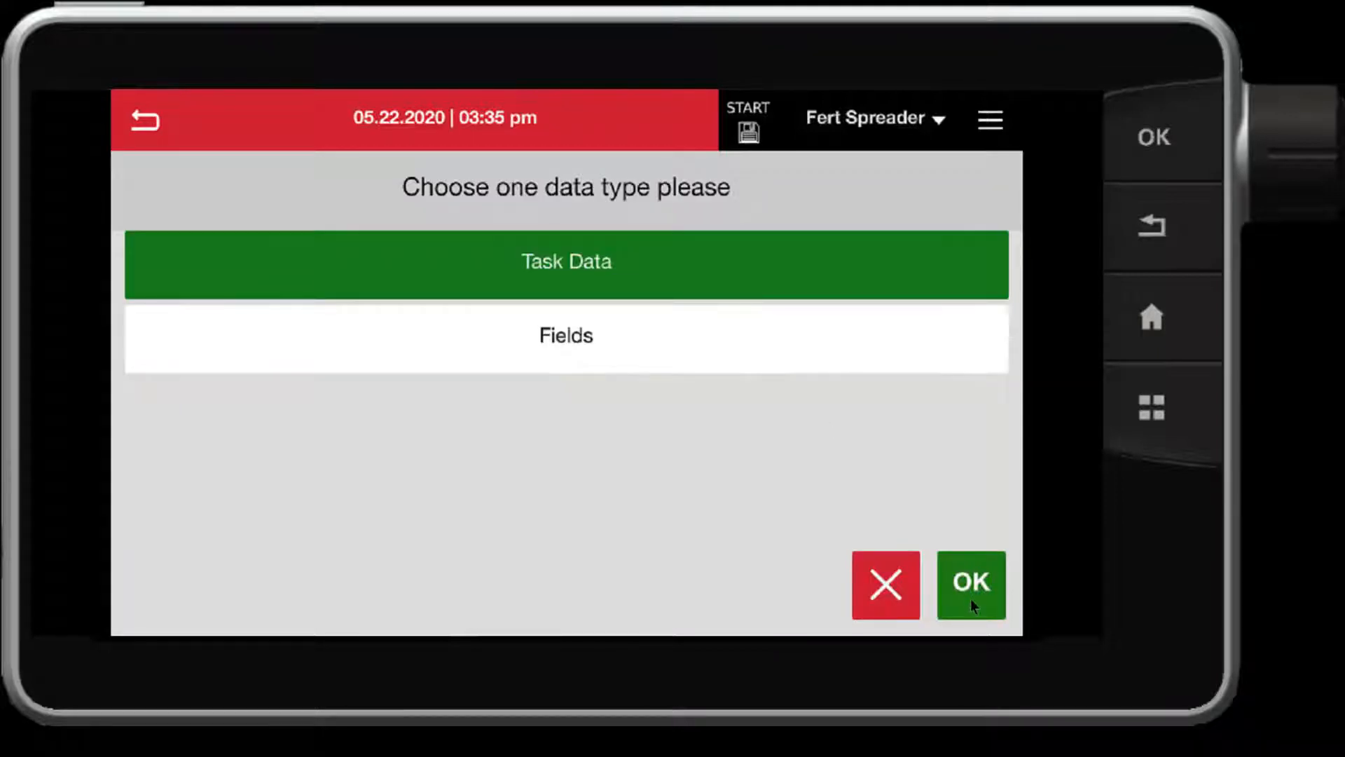
View the Task Data files and inspect the details of TaskData0_1.zip
left_click(970, 585)
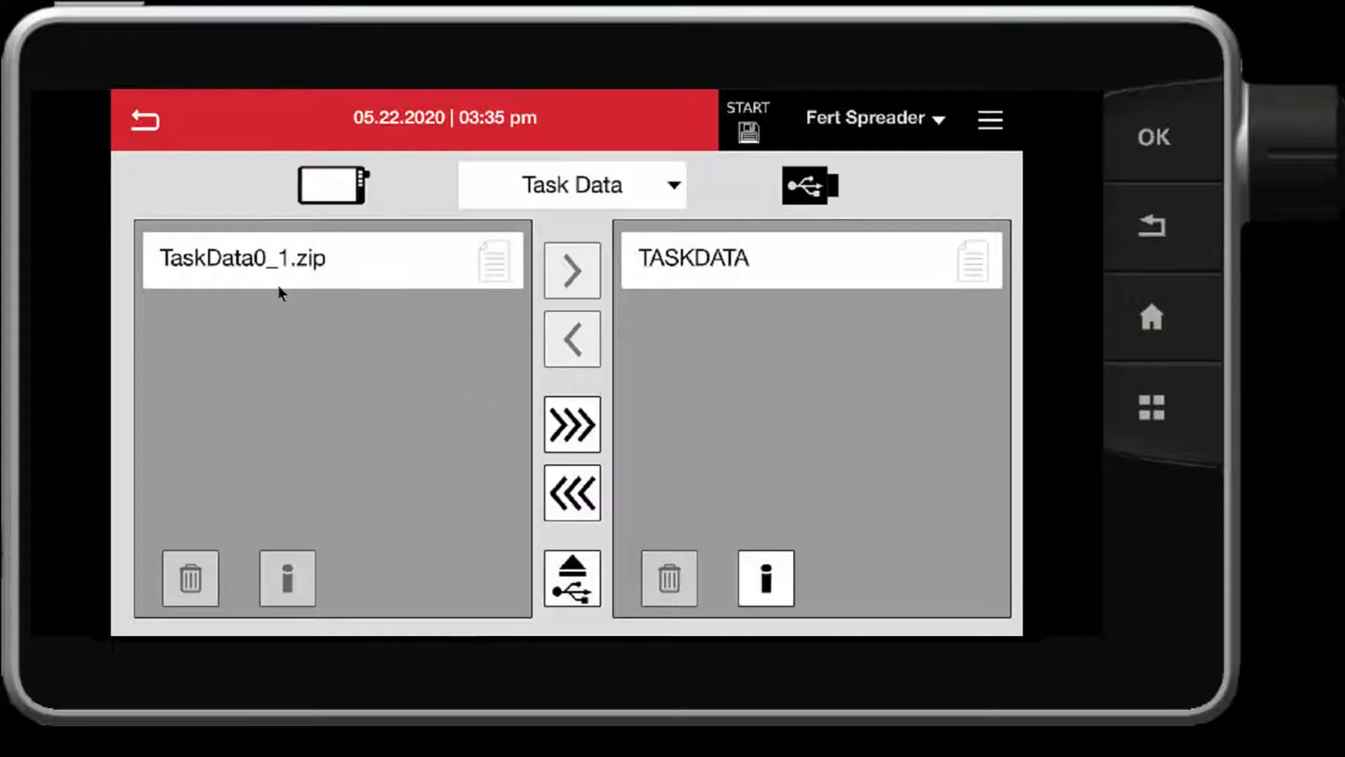
left_click(330, 259)
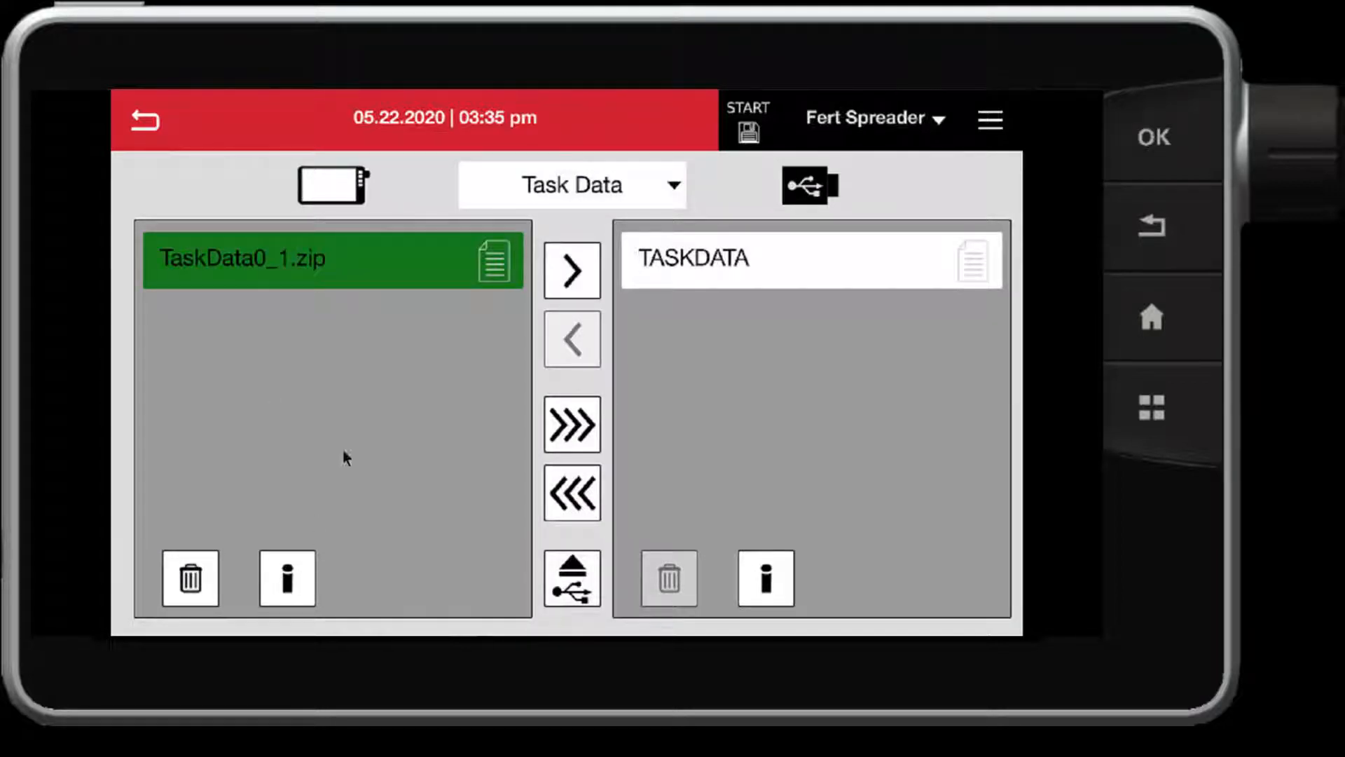
left_click(287, 577)
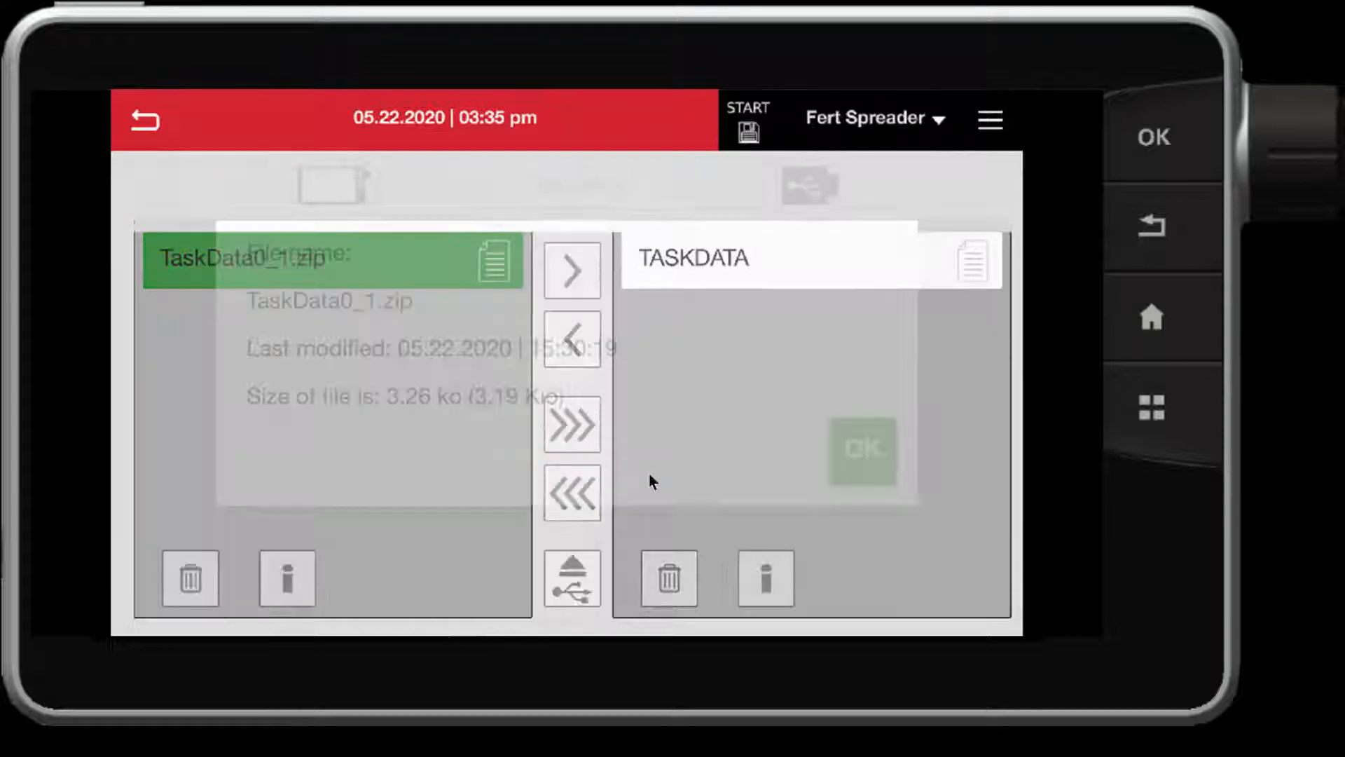
left_click(287, 578)
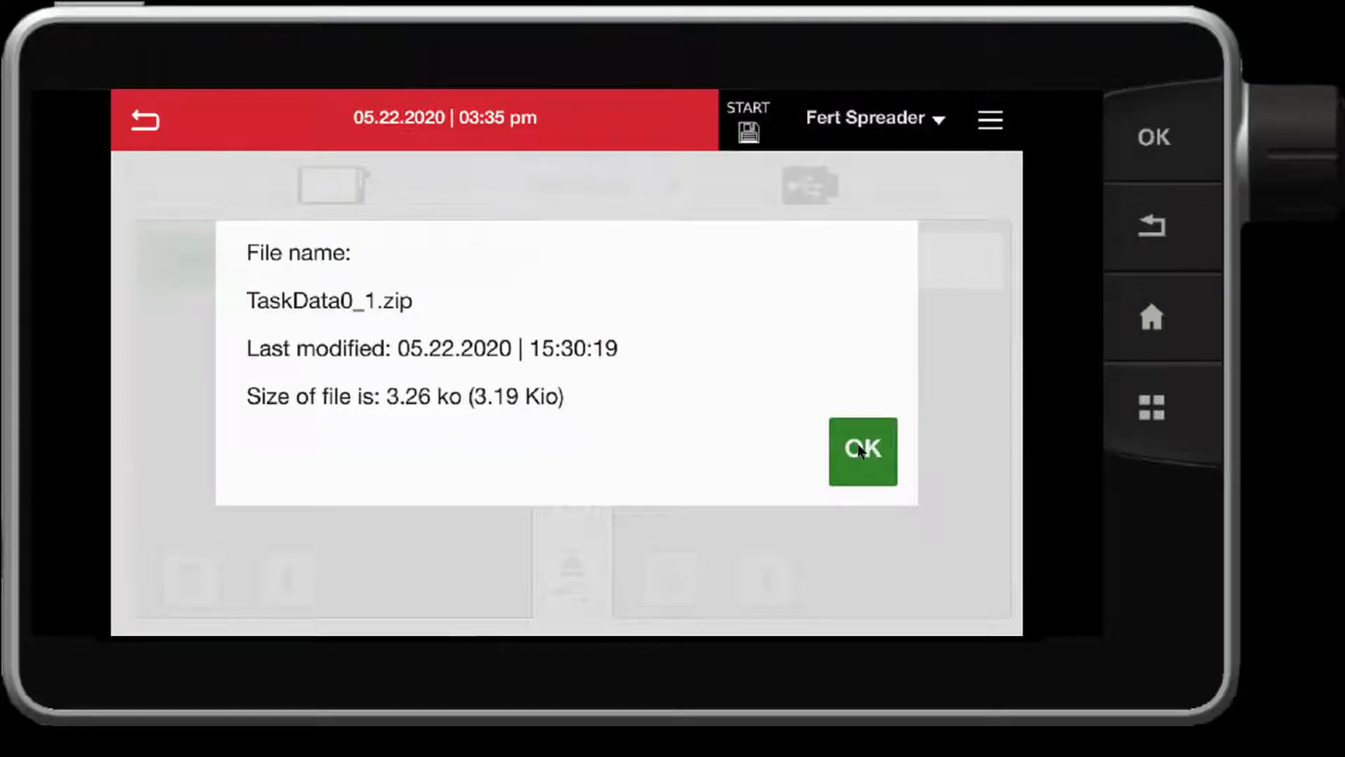
left_click(861, 451)
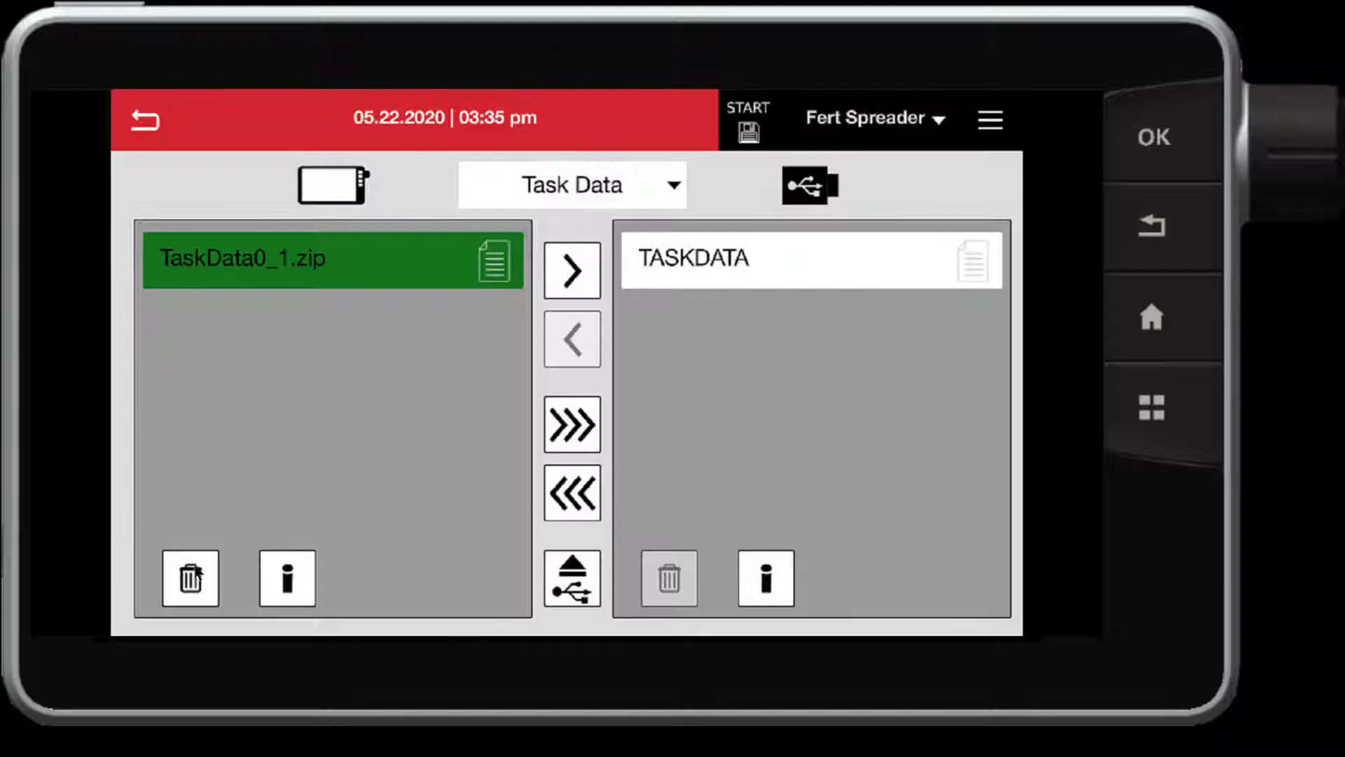
Delete TaskData0_1.zip from the terminal, revealing the AGCO Jackson - Spreading task
left_click(190, 578)
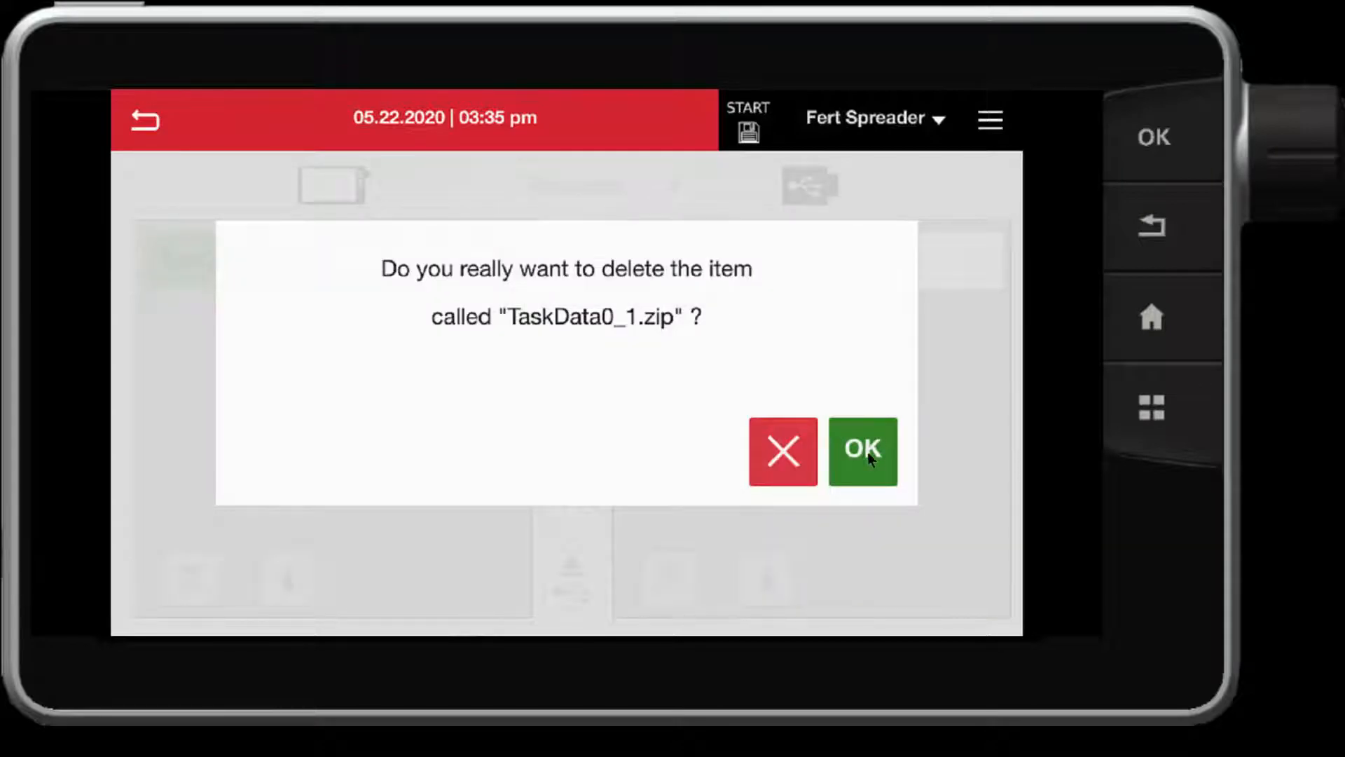
left_click(863, 452)
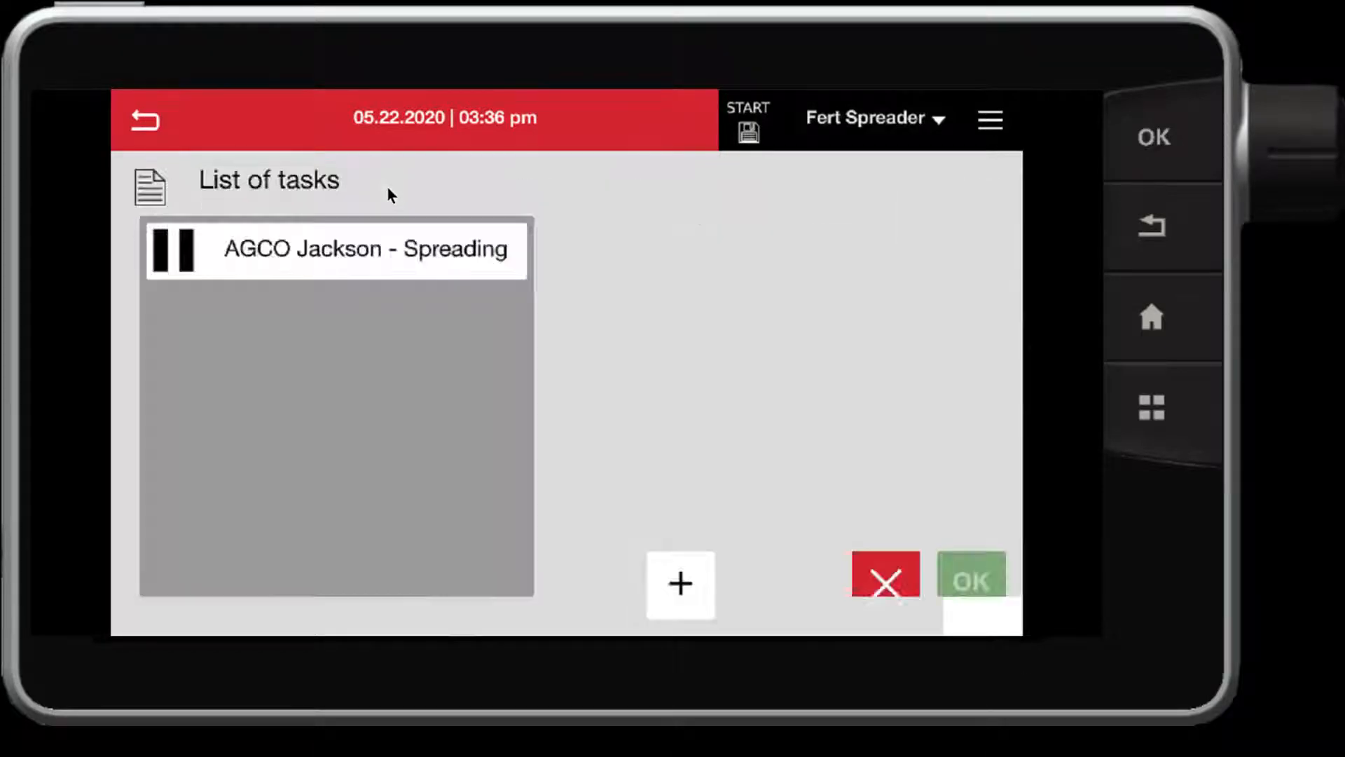
Load AGCO Jackson - Spreading and review its Fertilizer Spreader counters down to Lime
left_click(335, 249)
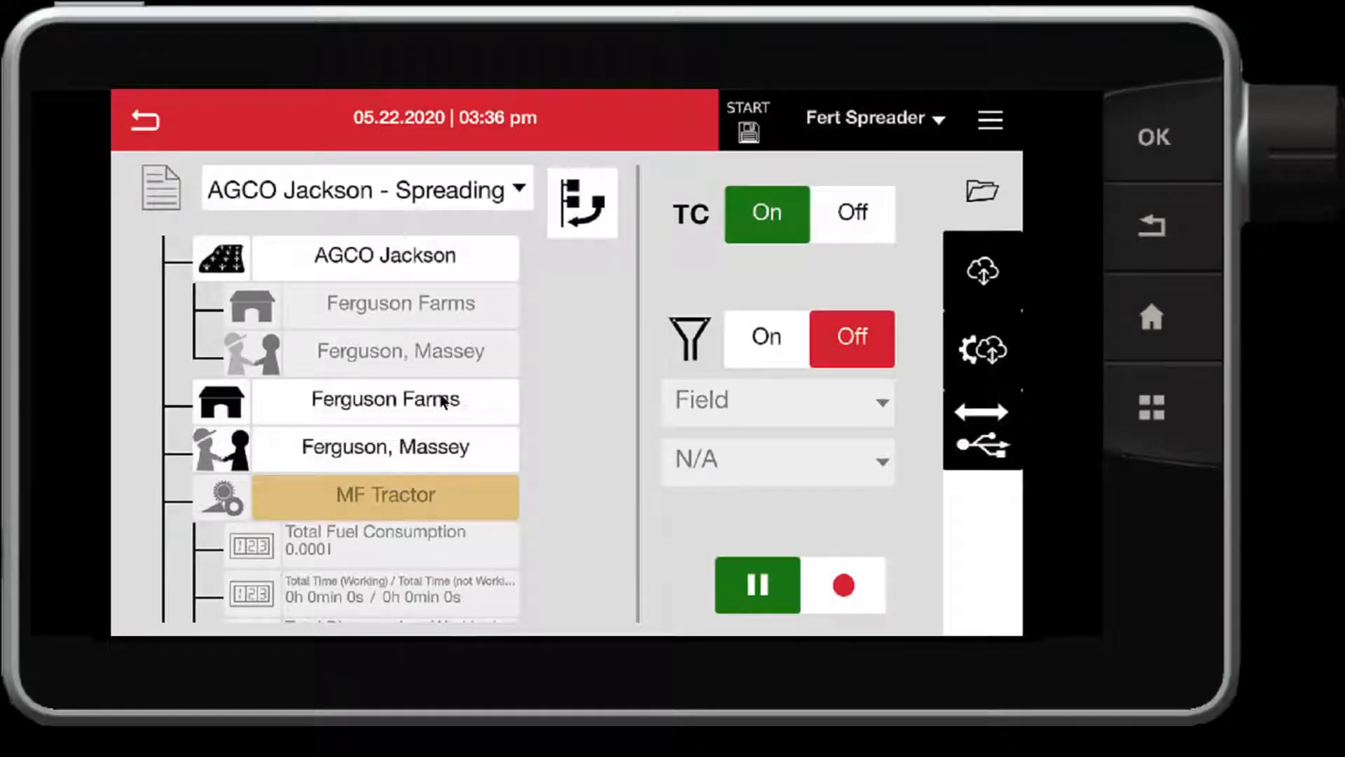
scroll("down", 3)
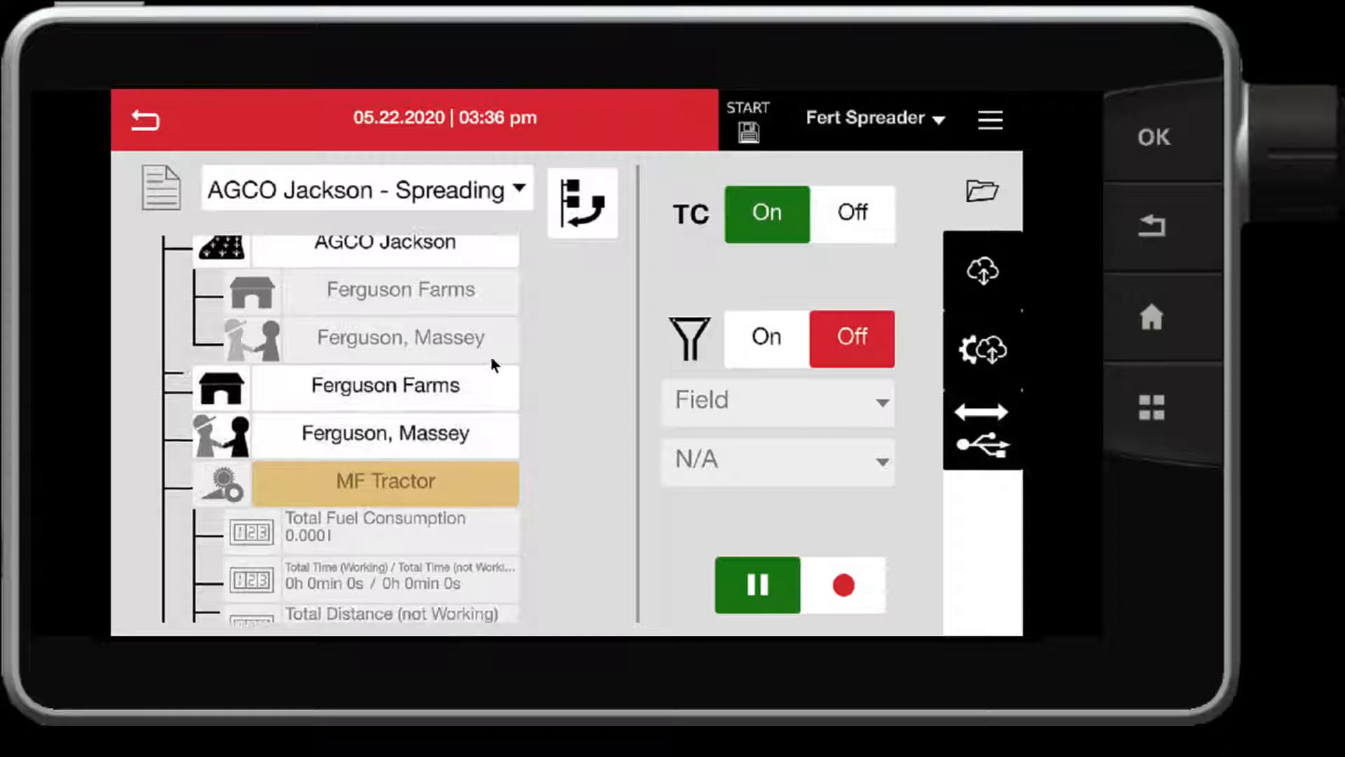
scroll("down", 3)
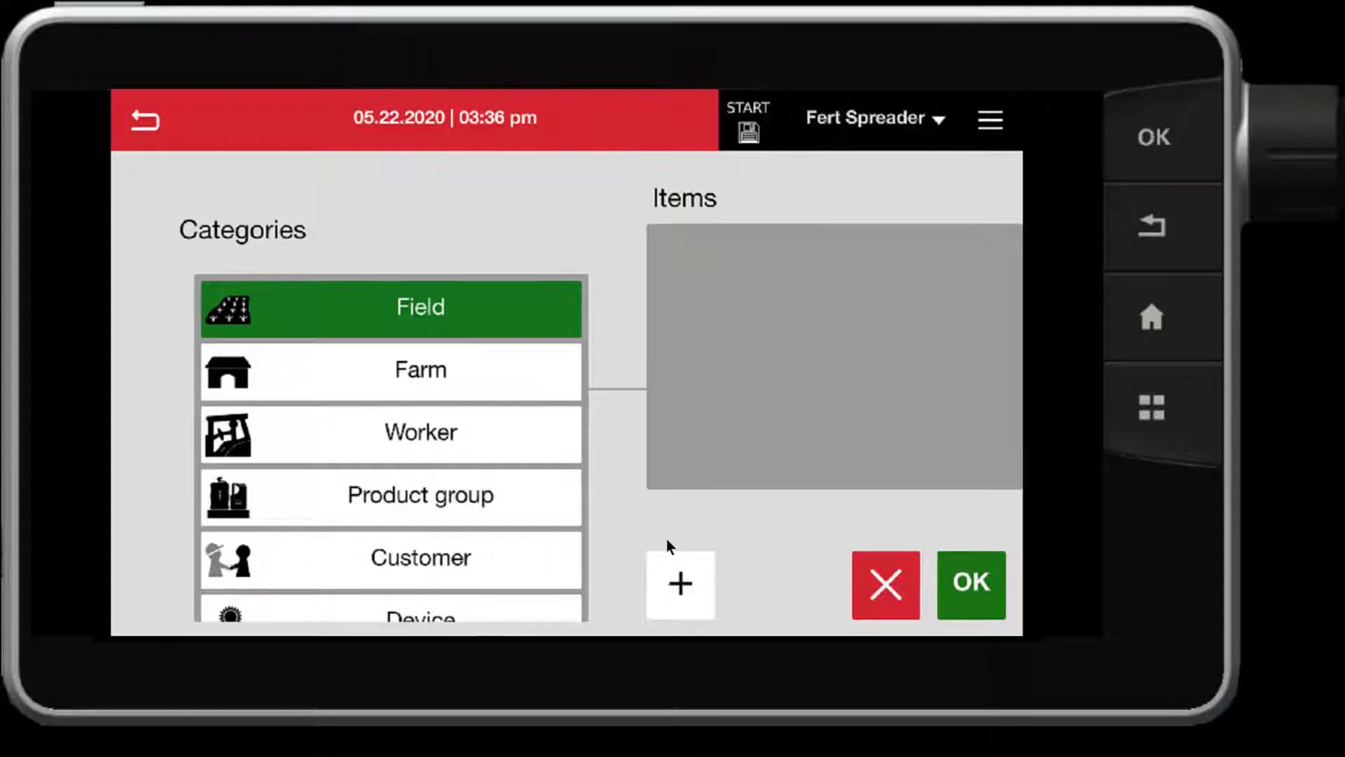
left_click(970, 586)
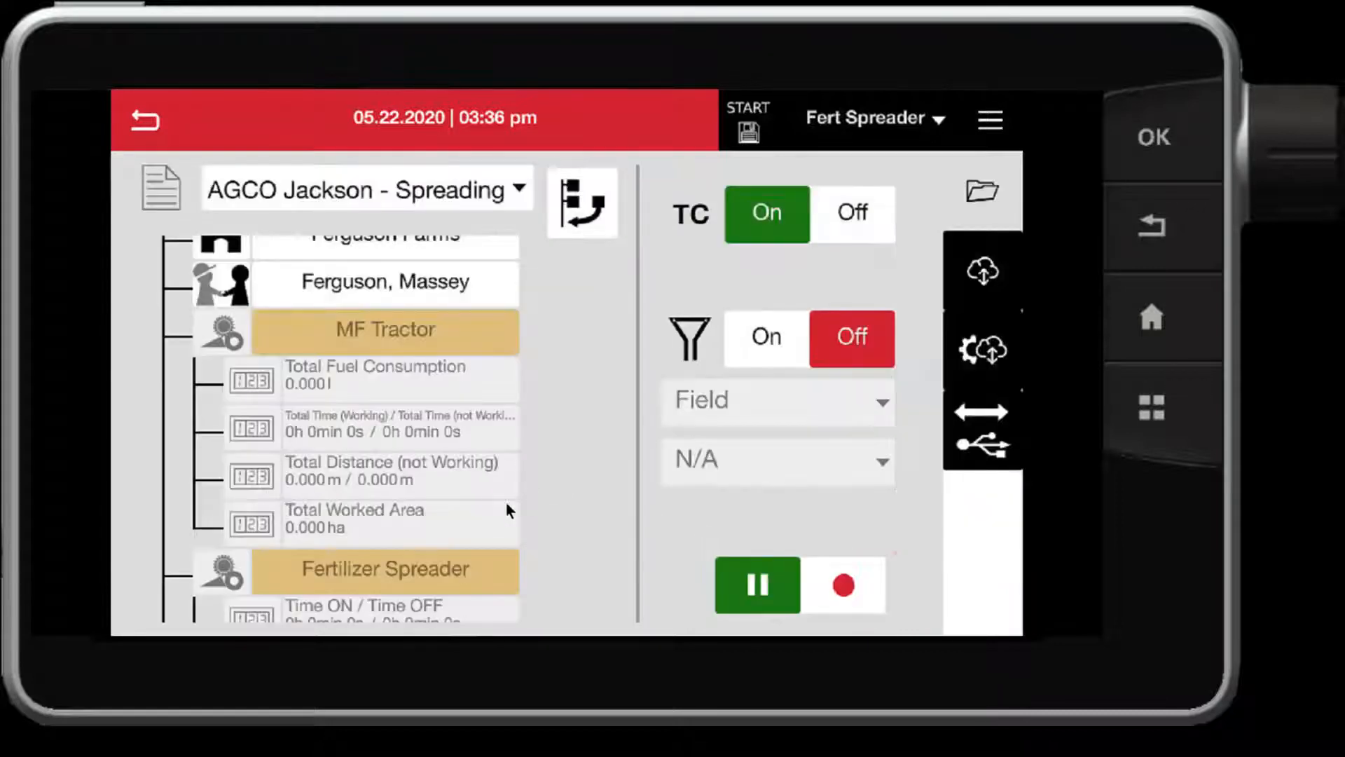
scroll("down", 3)
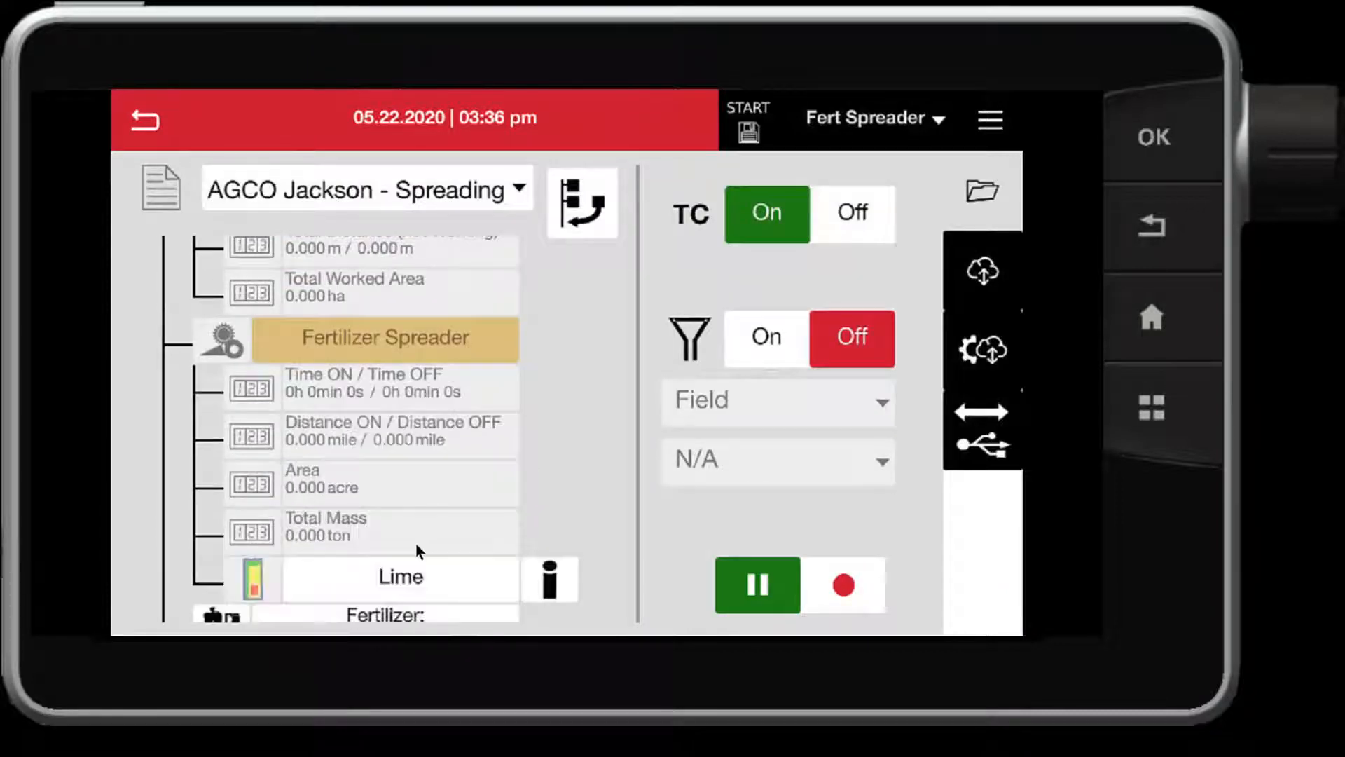
scroll("down", 3)
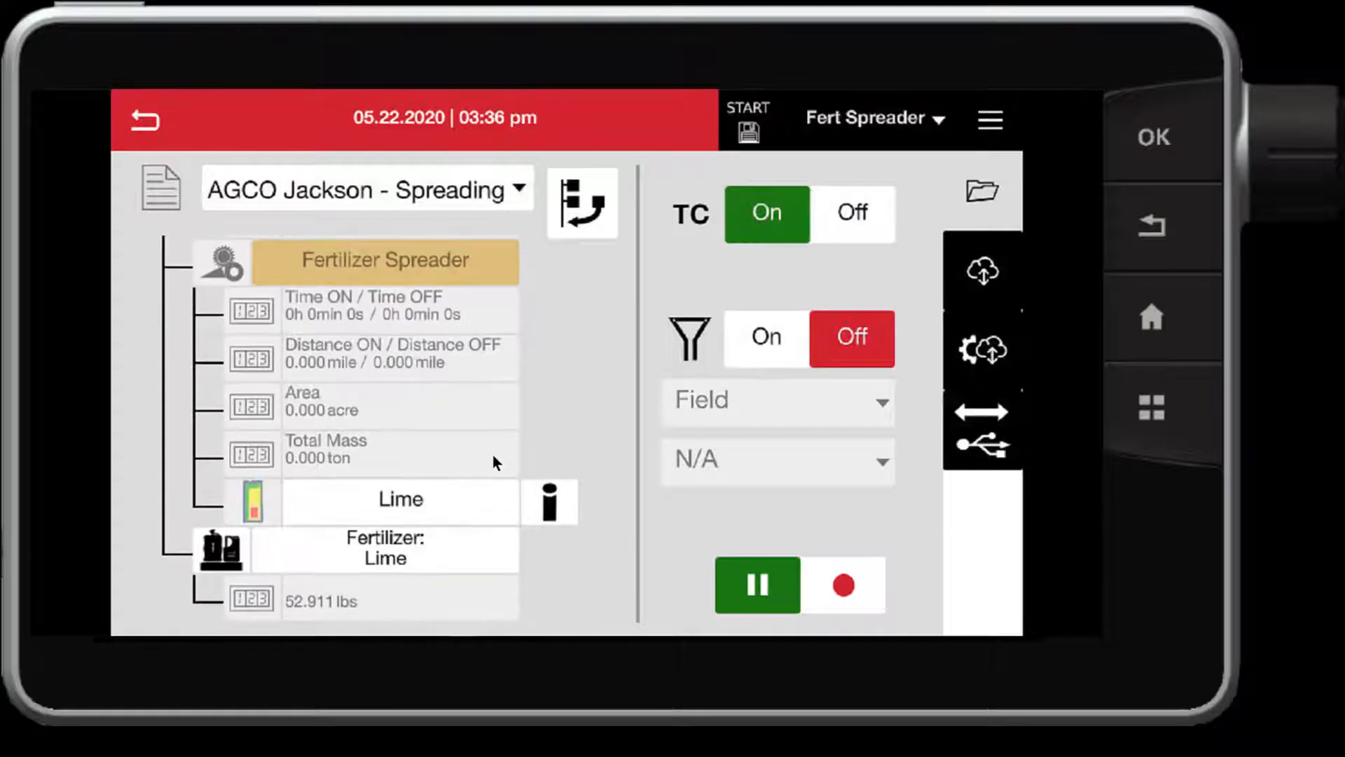
mouse_move(575, 517)
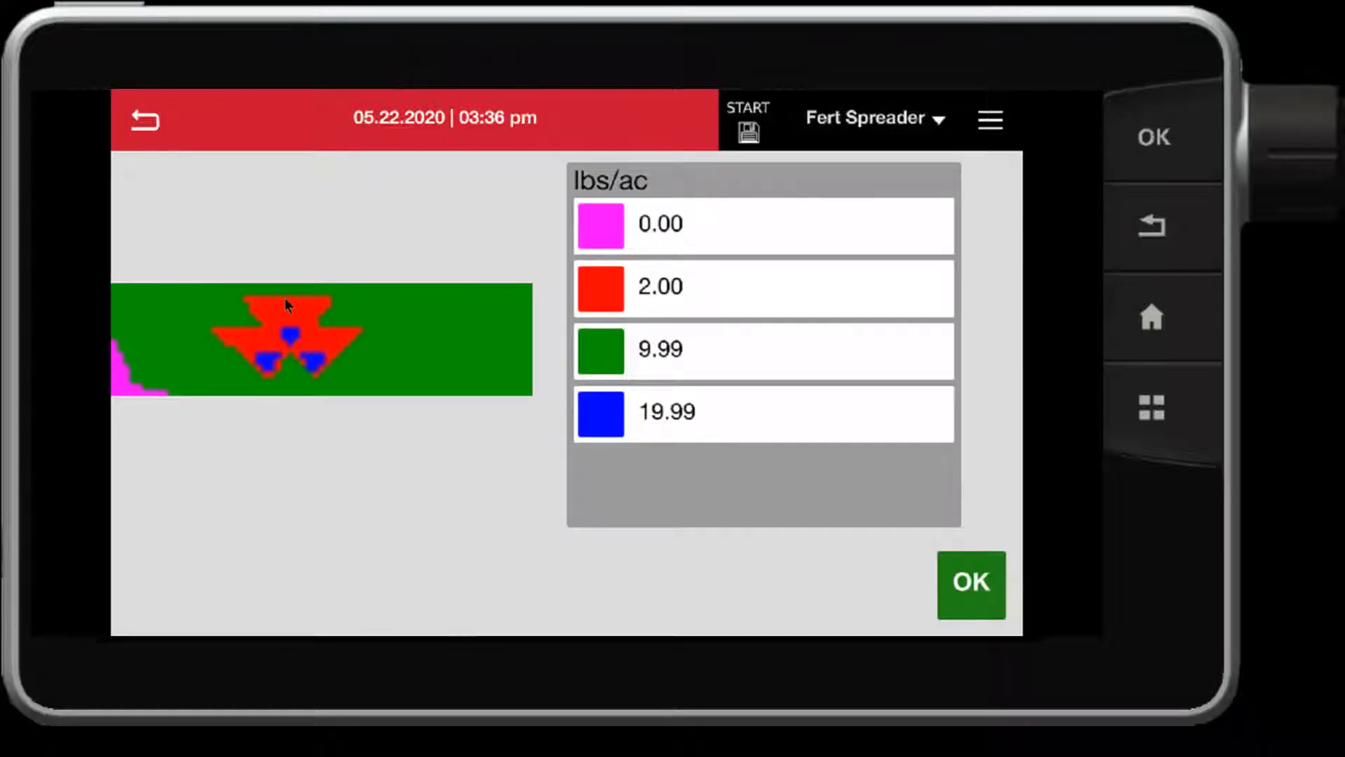
mouse_move(681, 266)
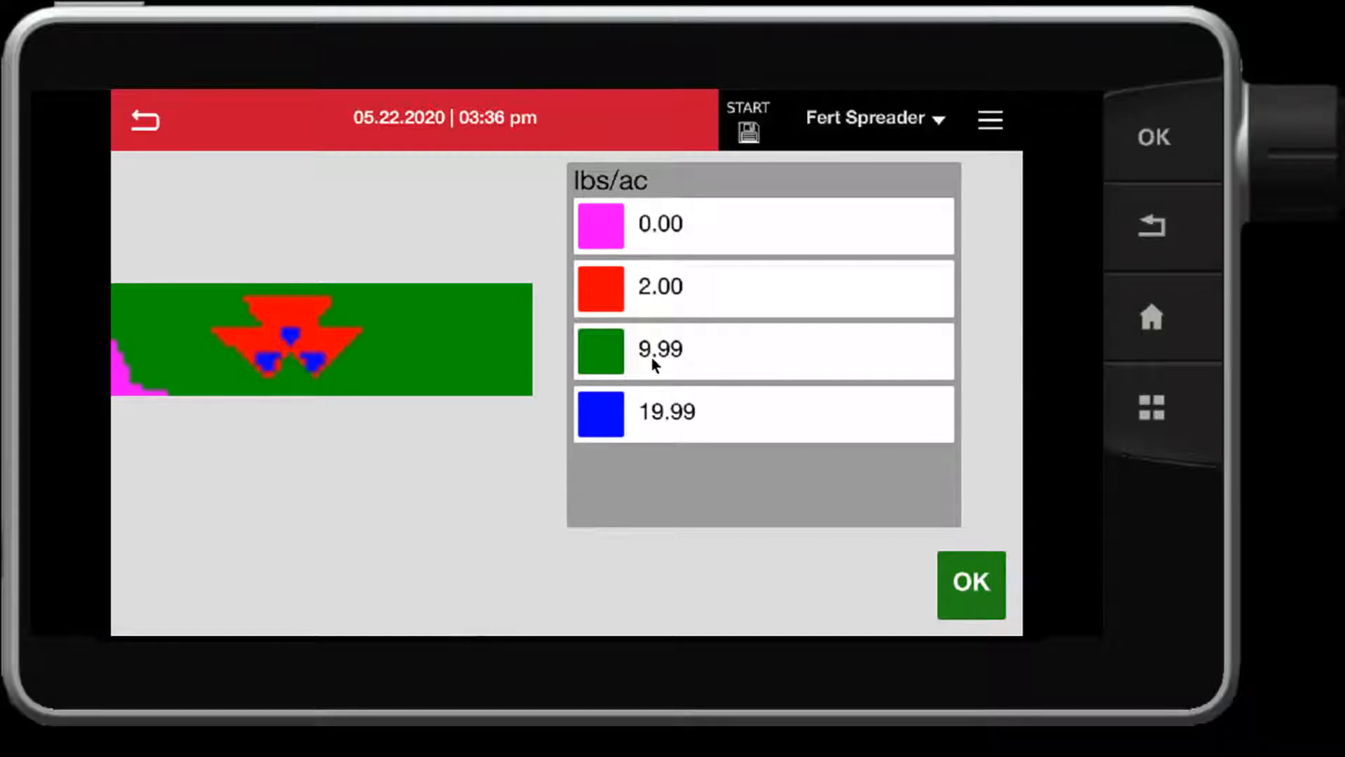
Close the Lime prescription map with its lbs/ac rate legend
left_click(969, 584)
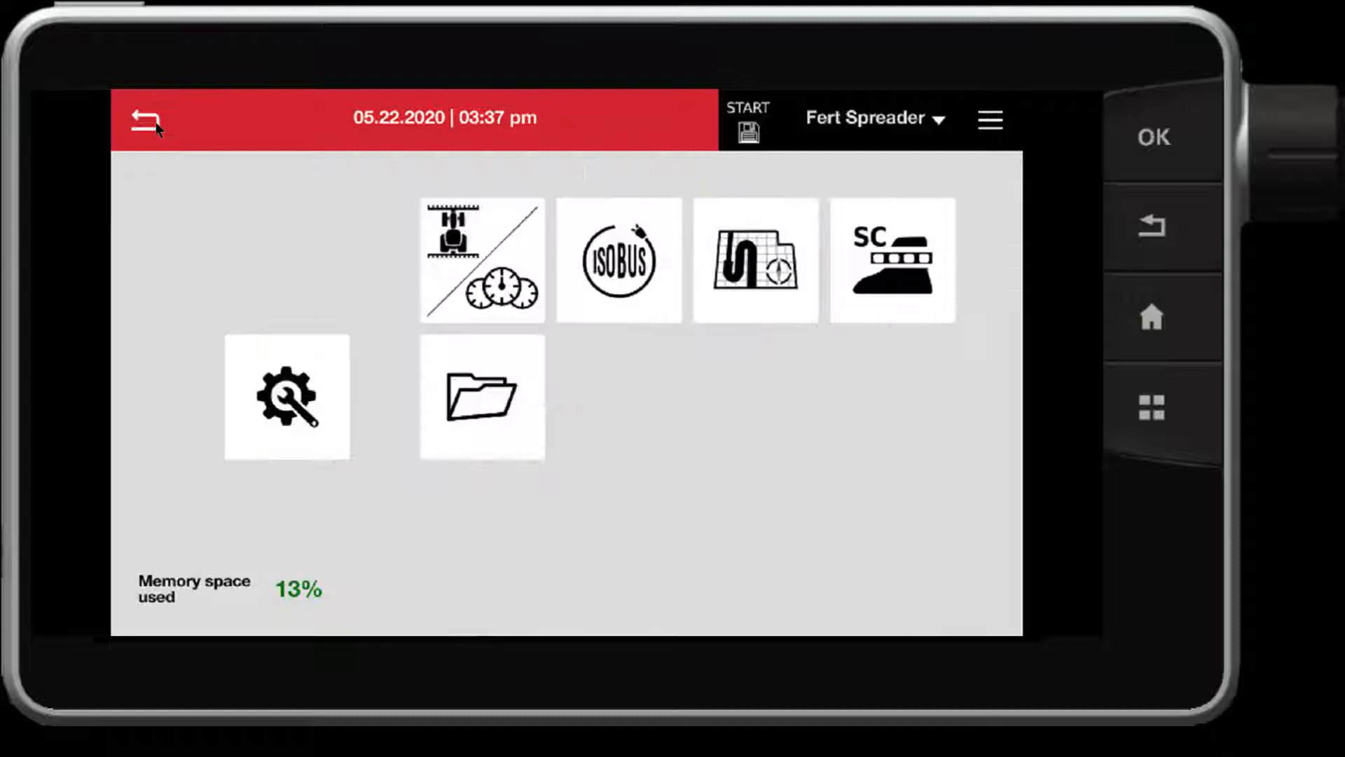
Select AGCO Jackson (5.98 ac) as the working field on the guidance map
left_click(146, 118)
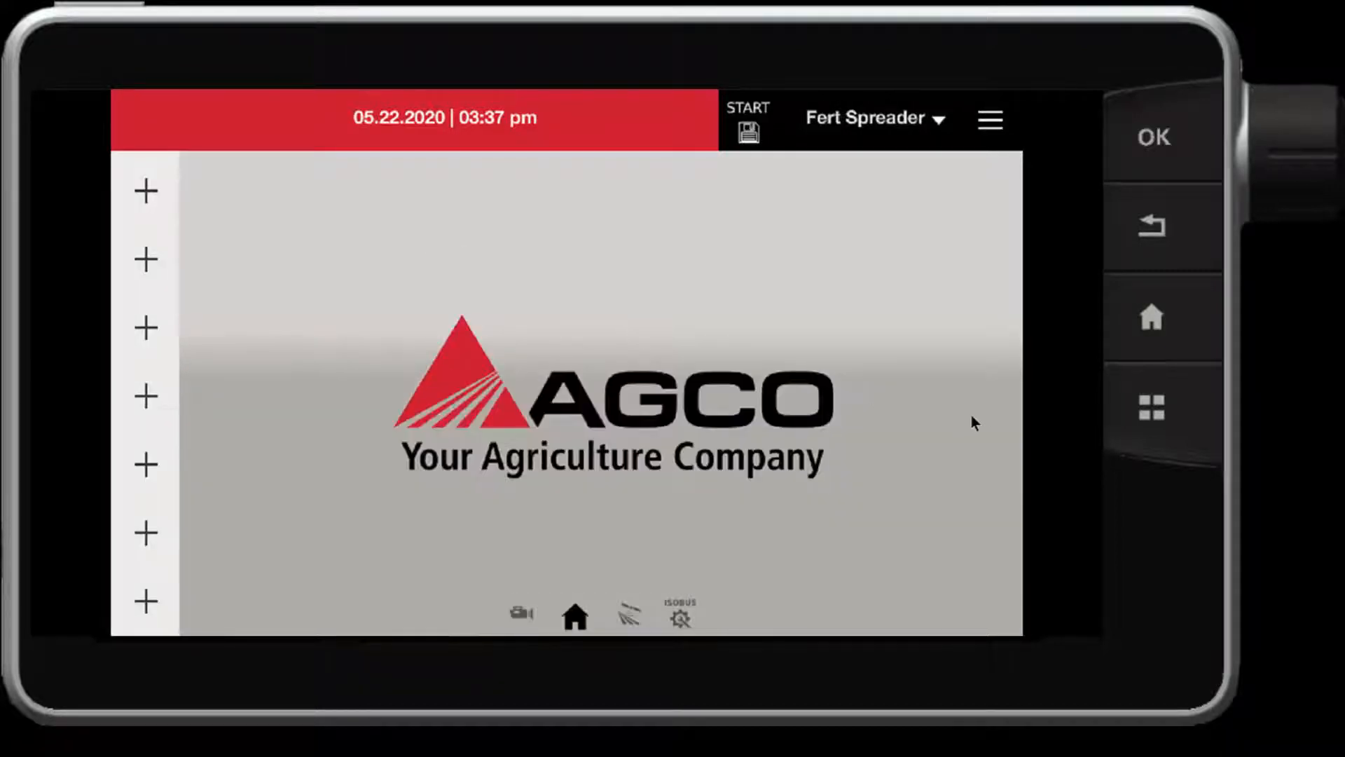
mouse_move(1032, 405)
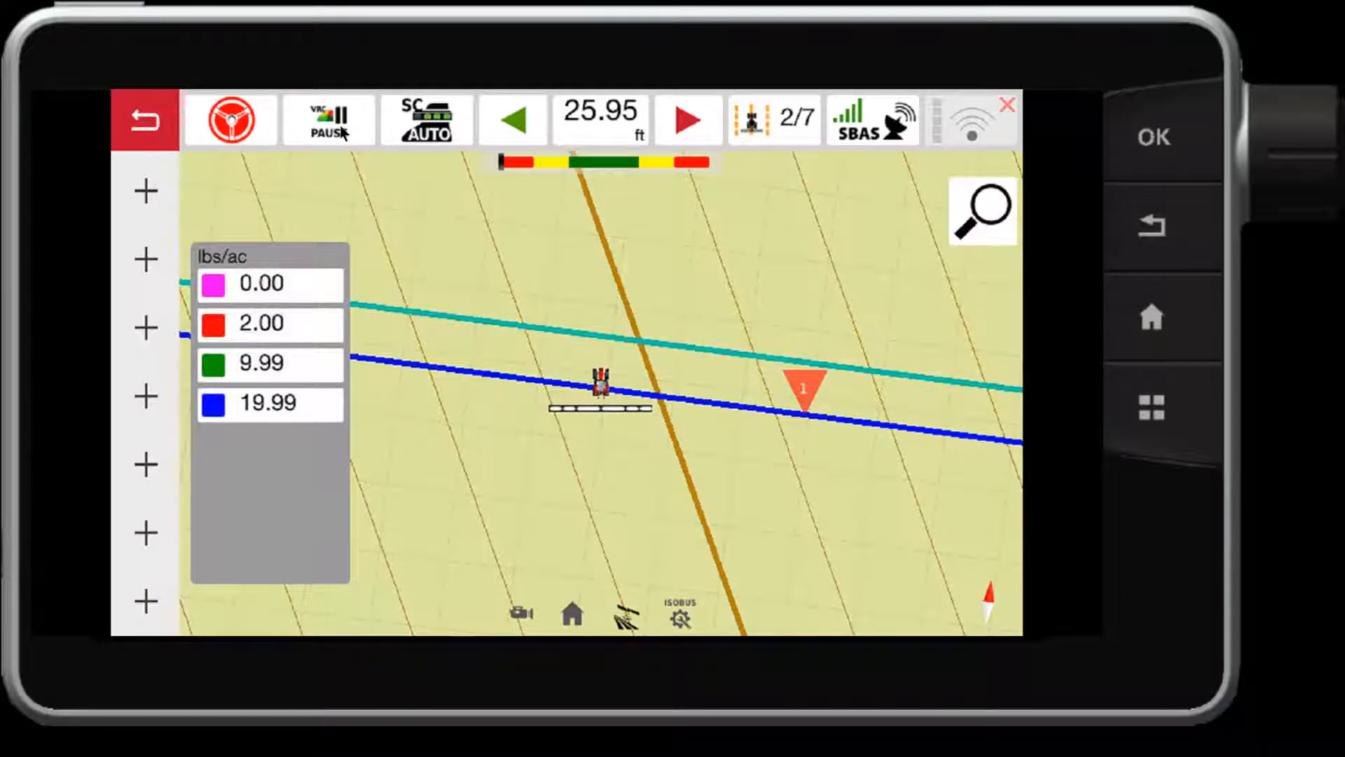
left_click(328, 120)
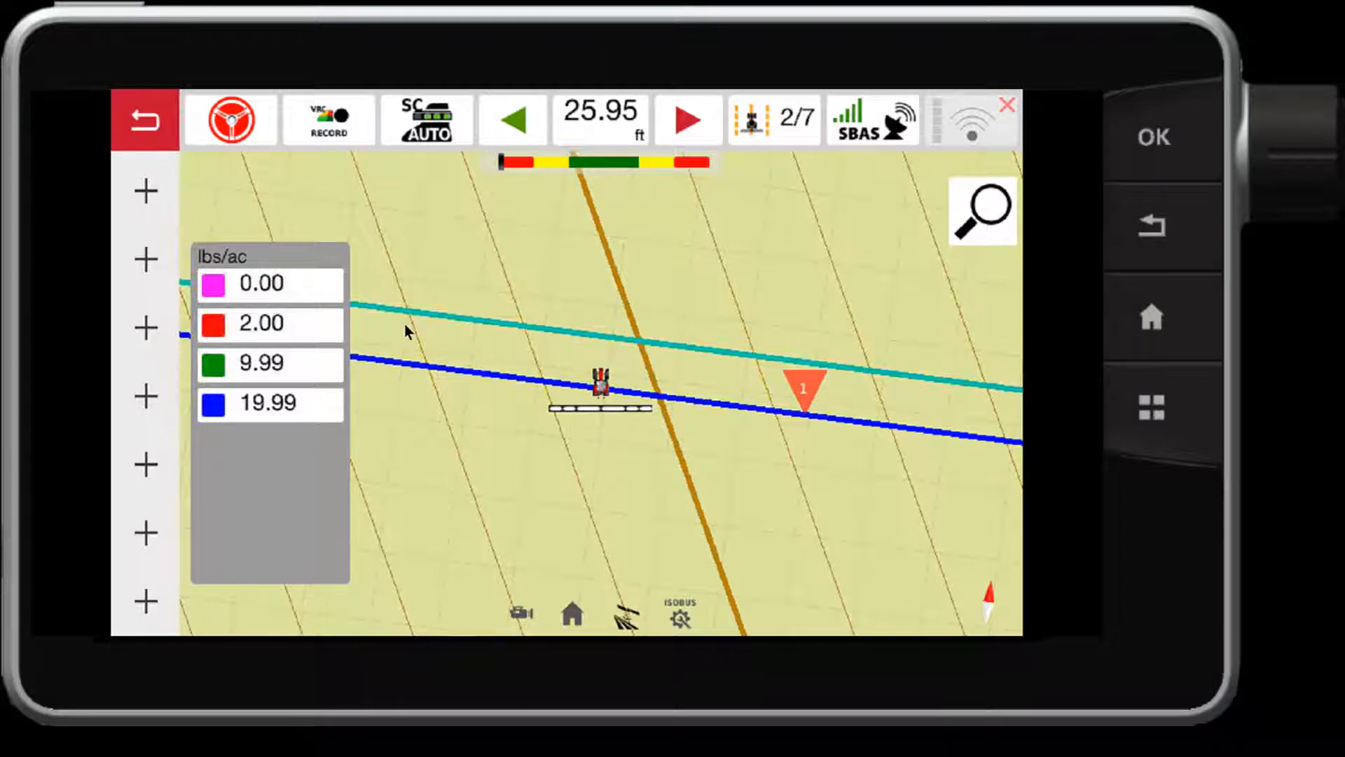
left_click(981, 211)
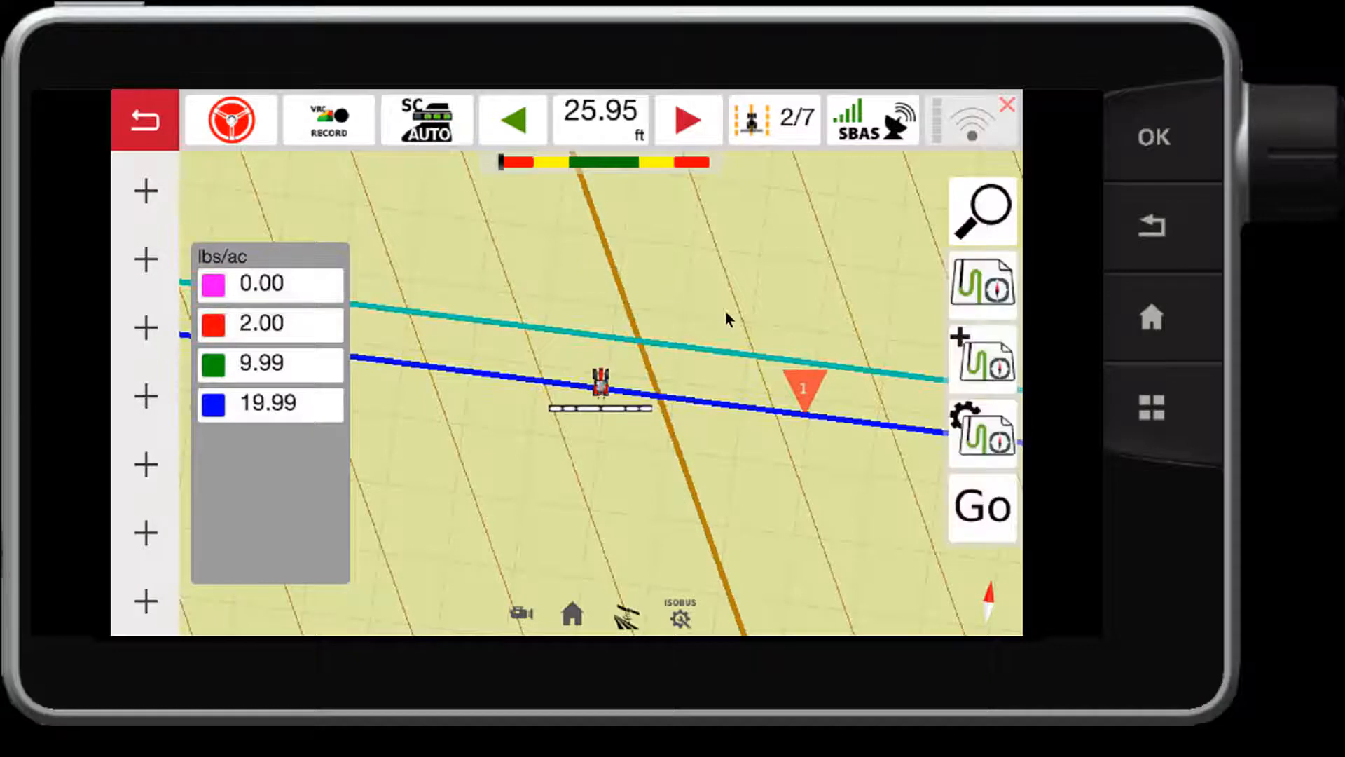
mouse_move(982, 283)
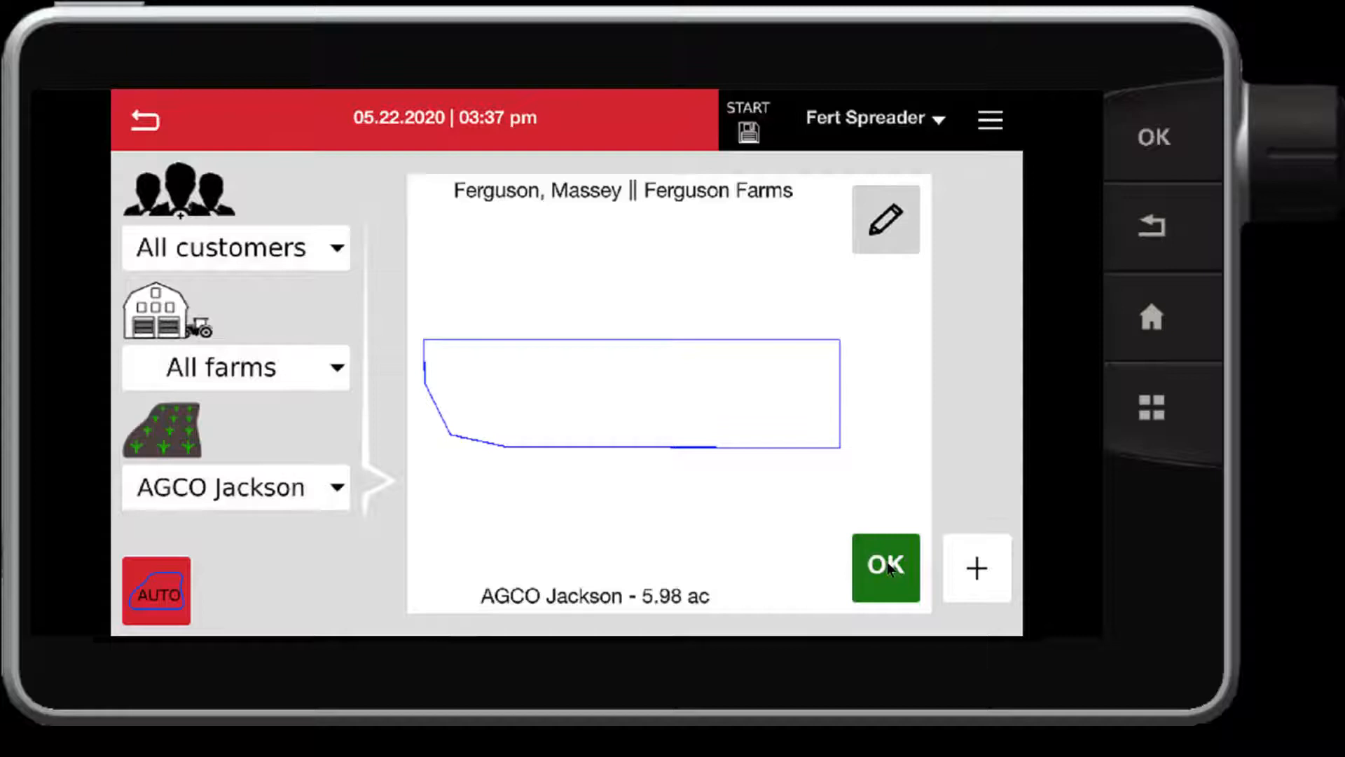
left_click(884, 567)
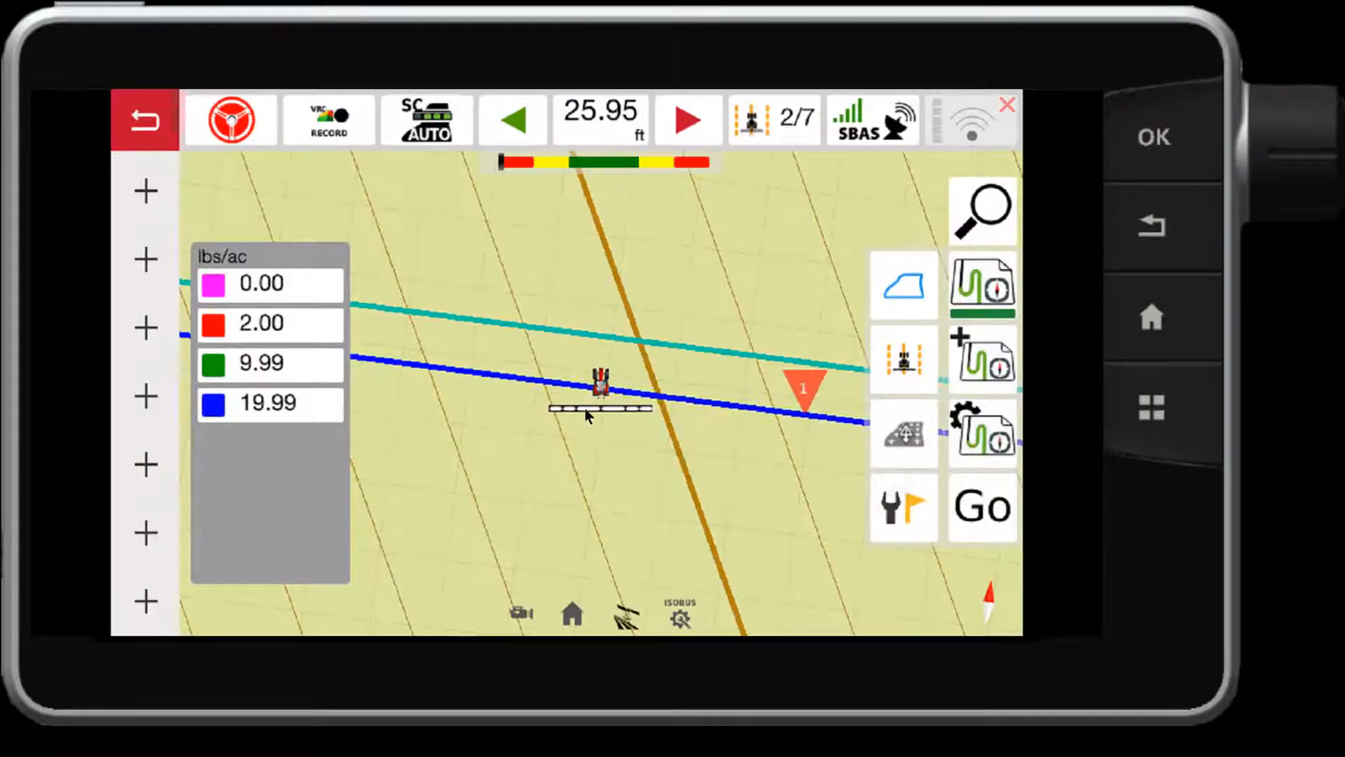
left_click(426, 118)
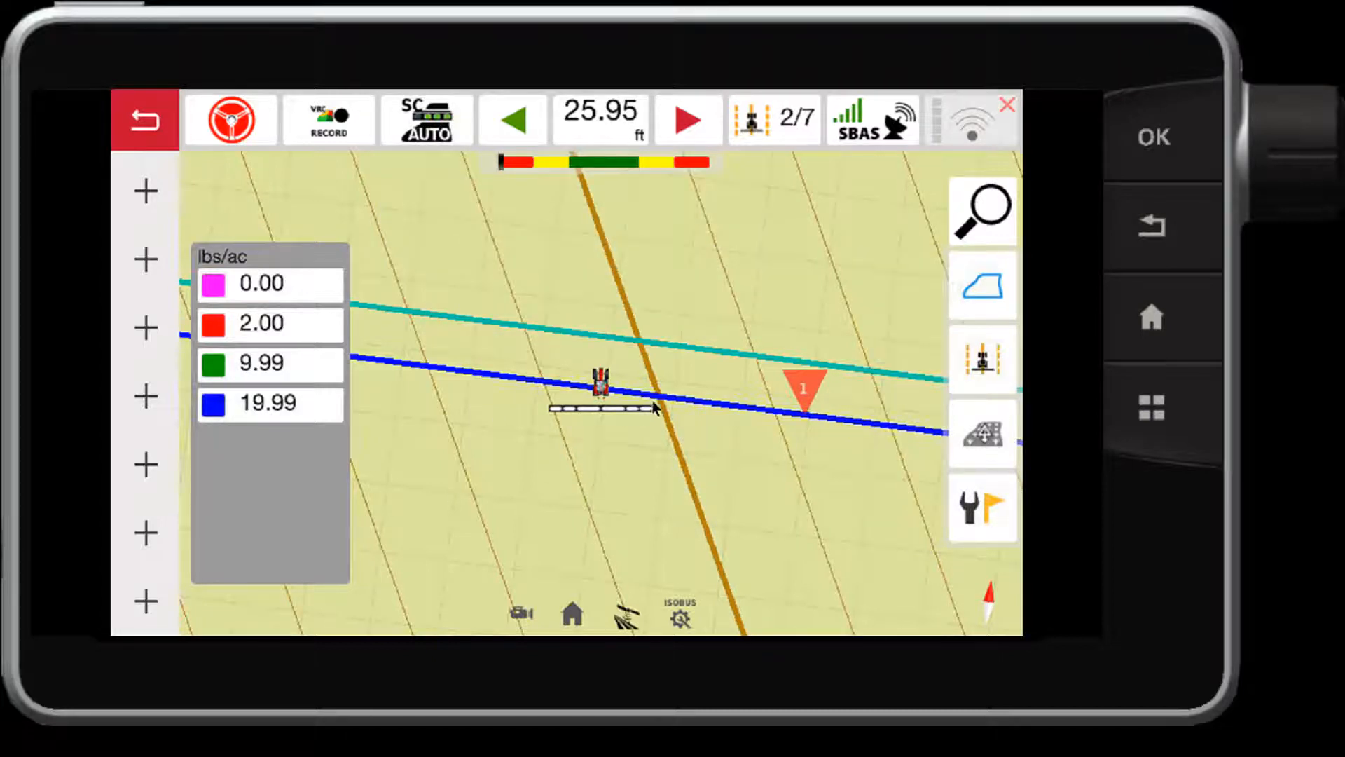
mouse_move(648, 440)
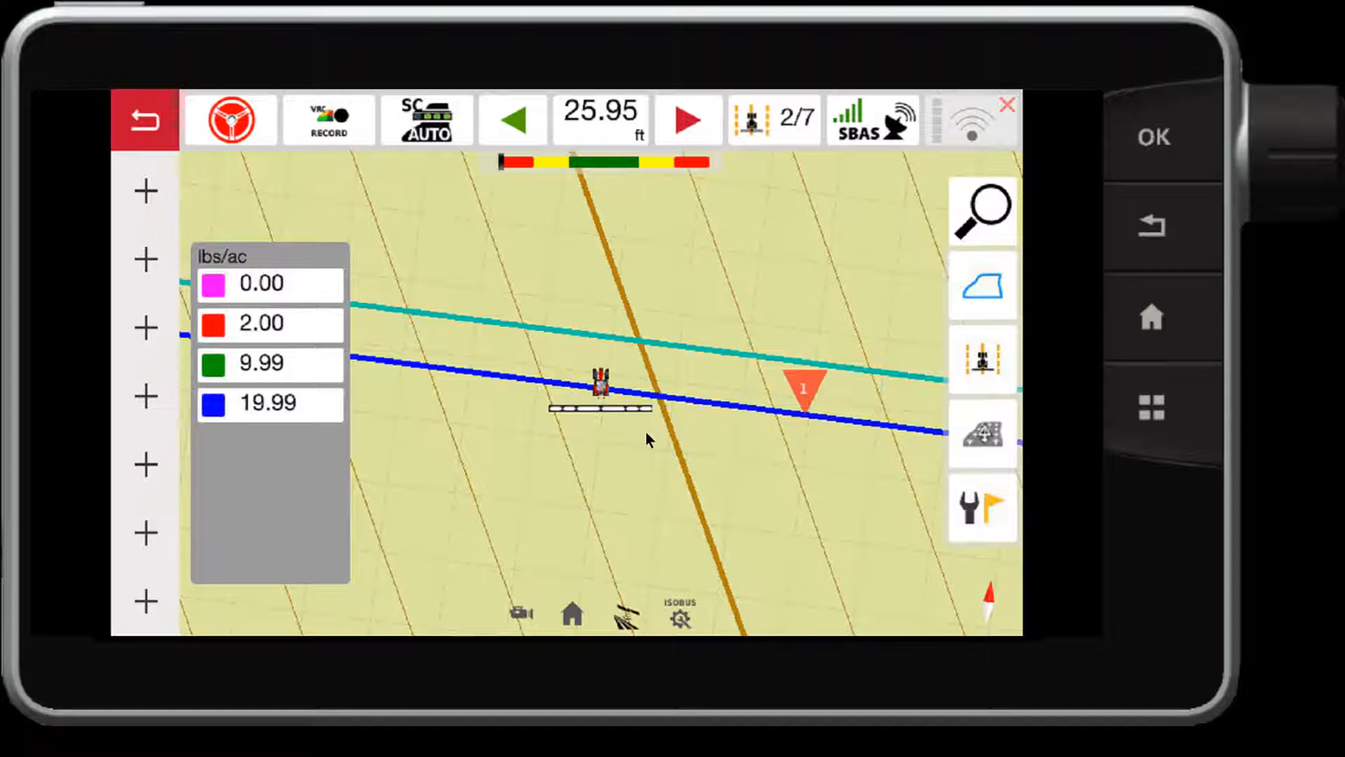
Start the spreader from its implement control screen so coverage appears
left_click(679, 616)
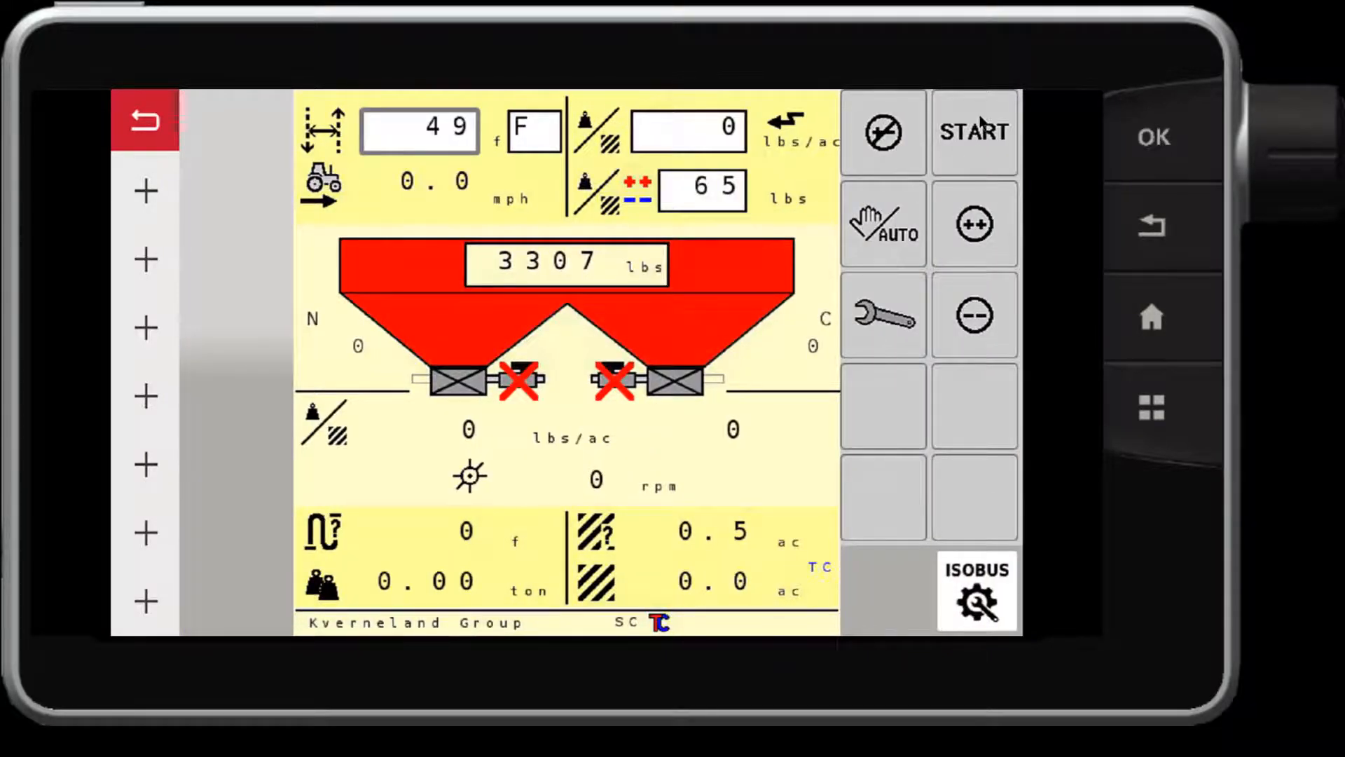
left_click(974, 132)
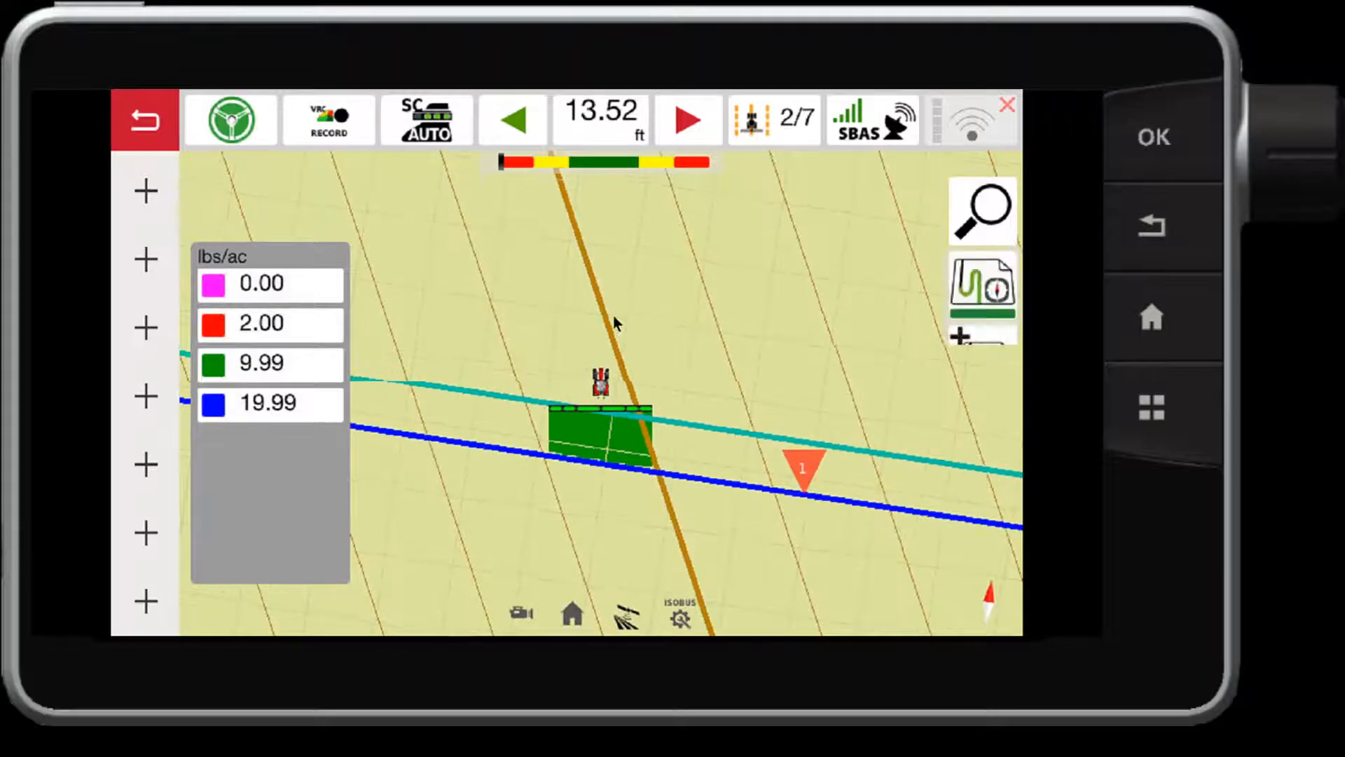
Show the Lime prescription layer on the guidance map
left_click(981, 339)
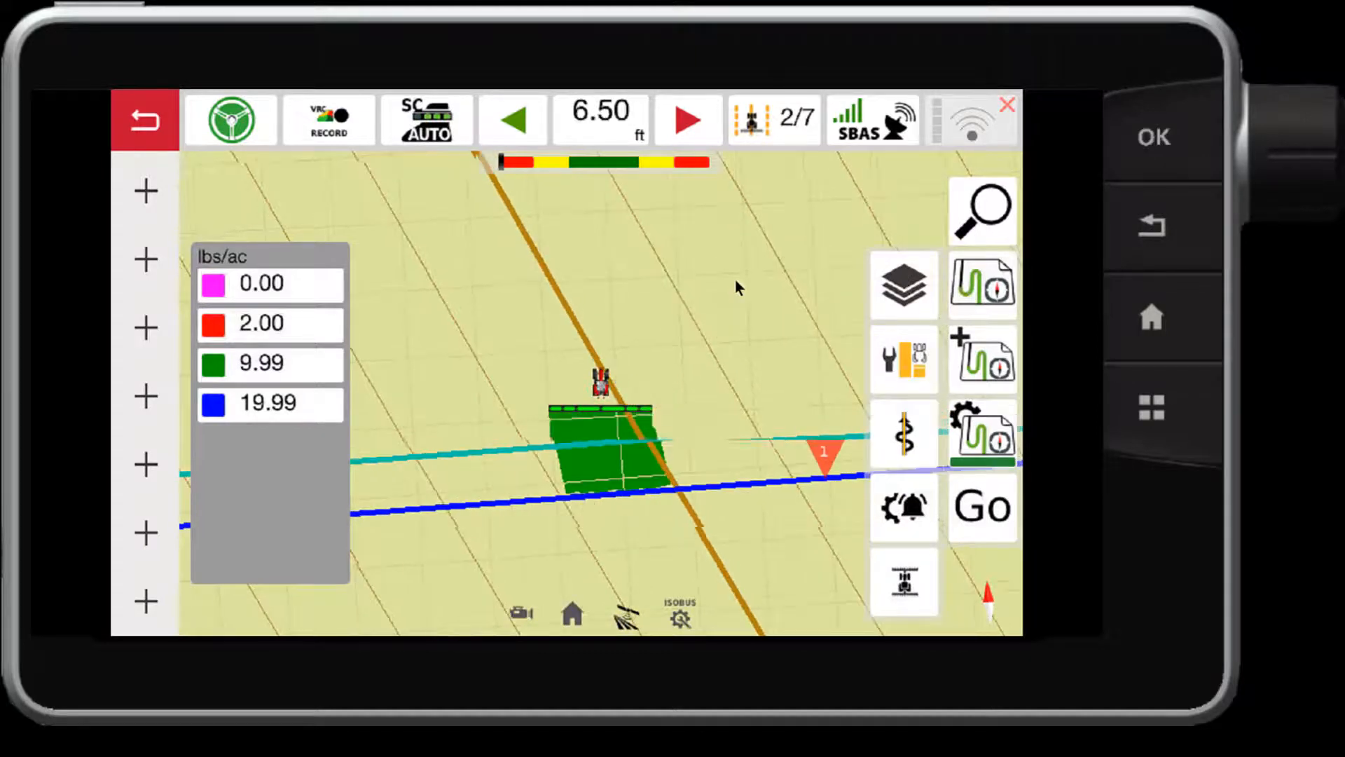
left_click(903, 283)
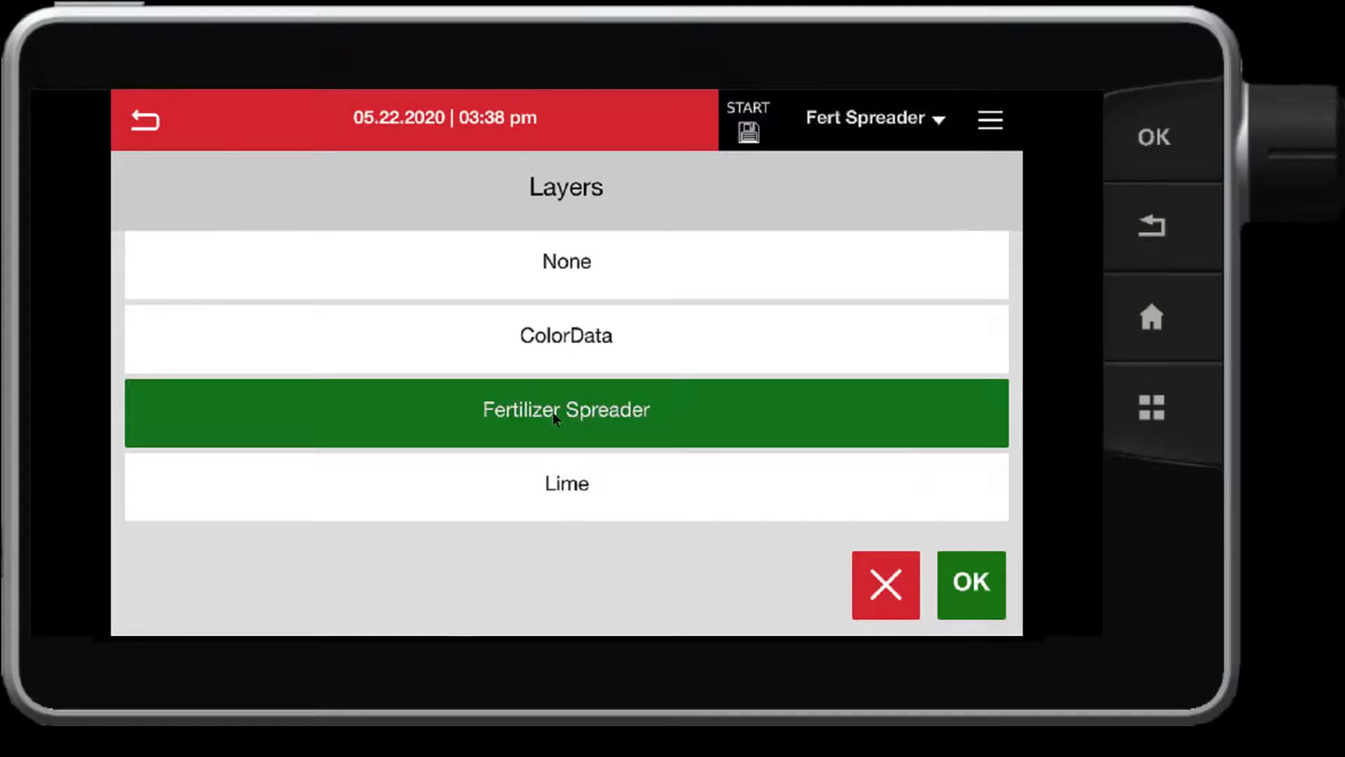
left_click(565, 482)
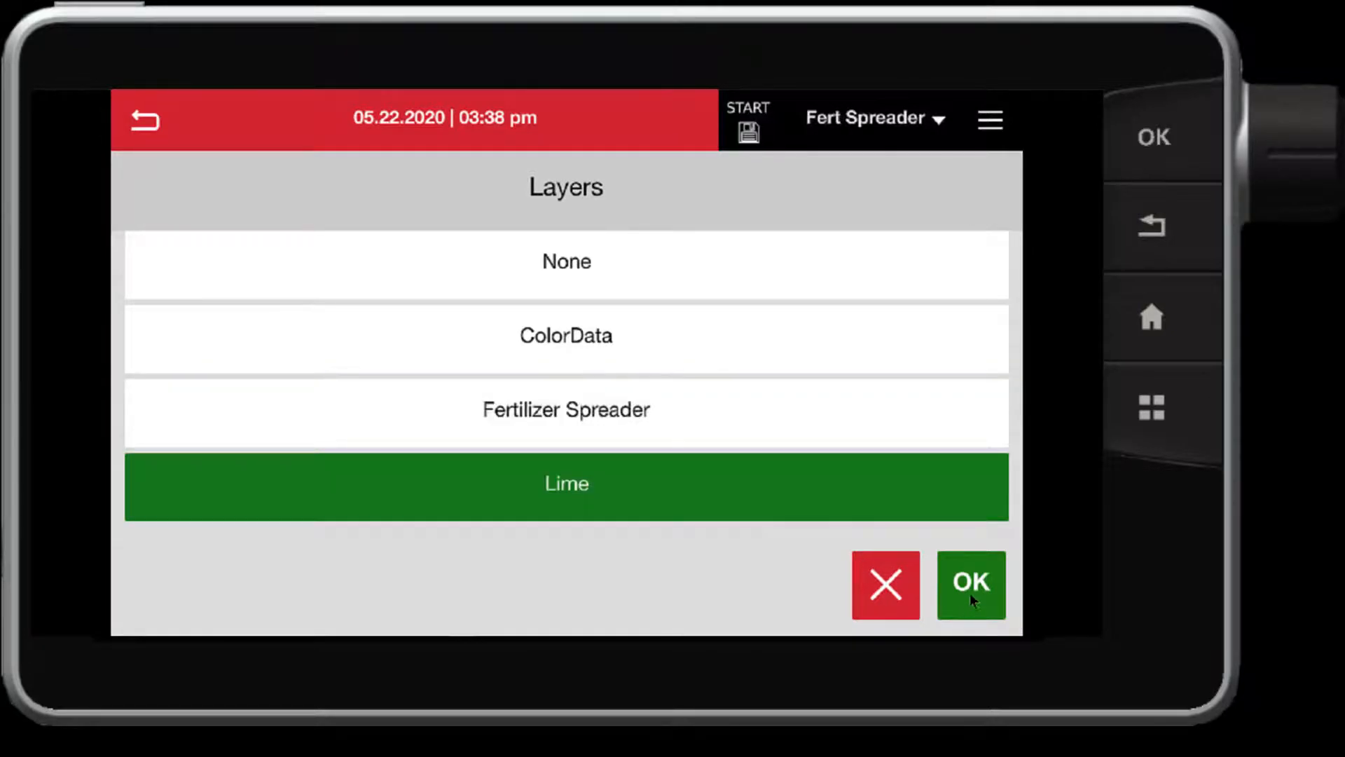
left_click(970, 584)
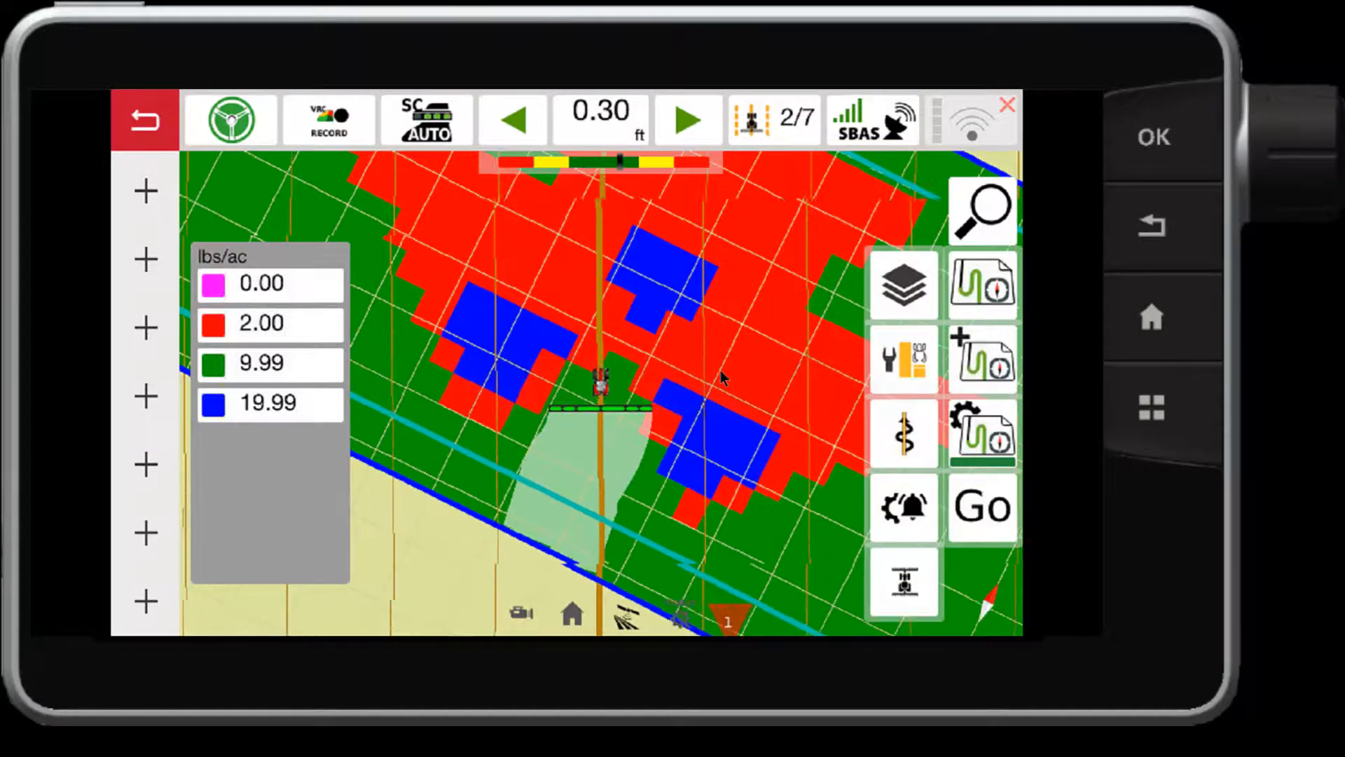
Switch the map to the Fertilizer Spreader as-applied layer
left_click(512, 119)
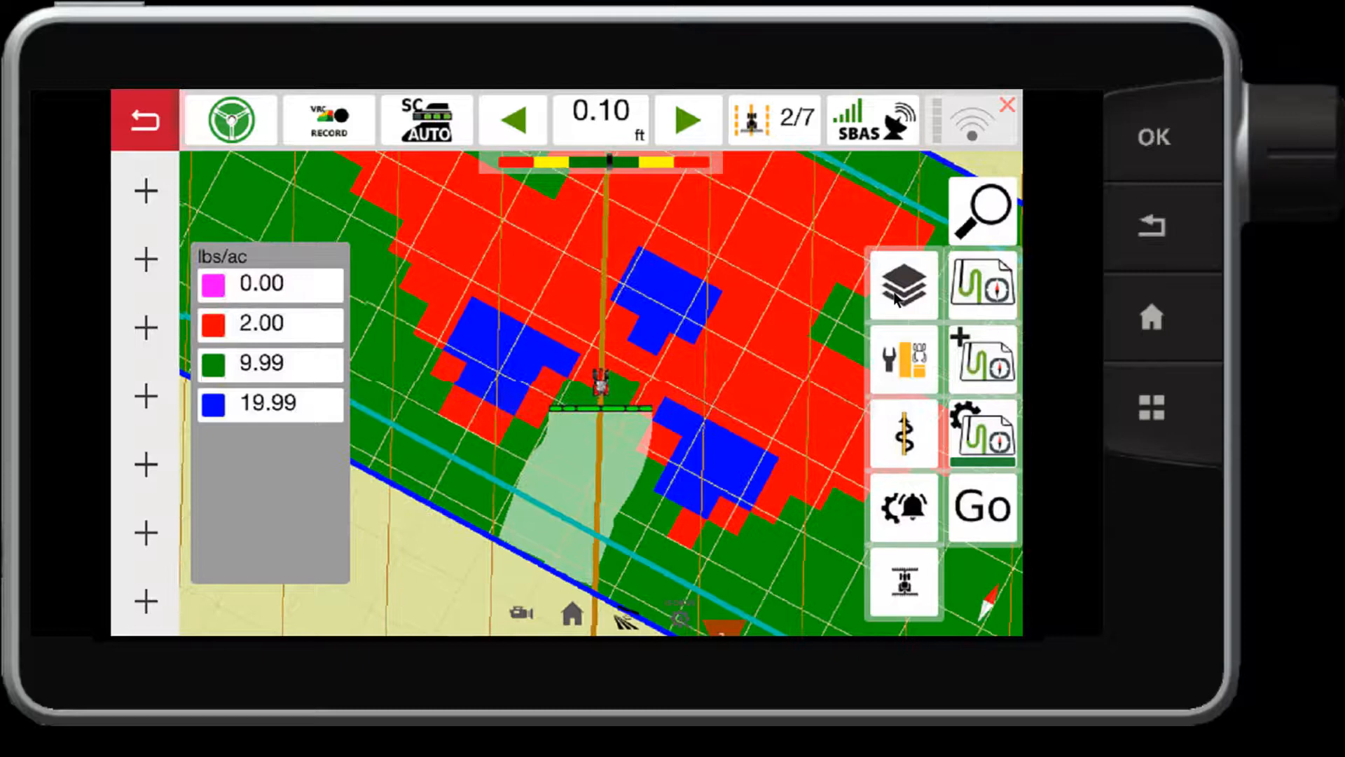
left_click(903, 284)
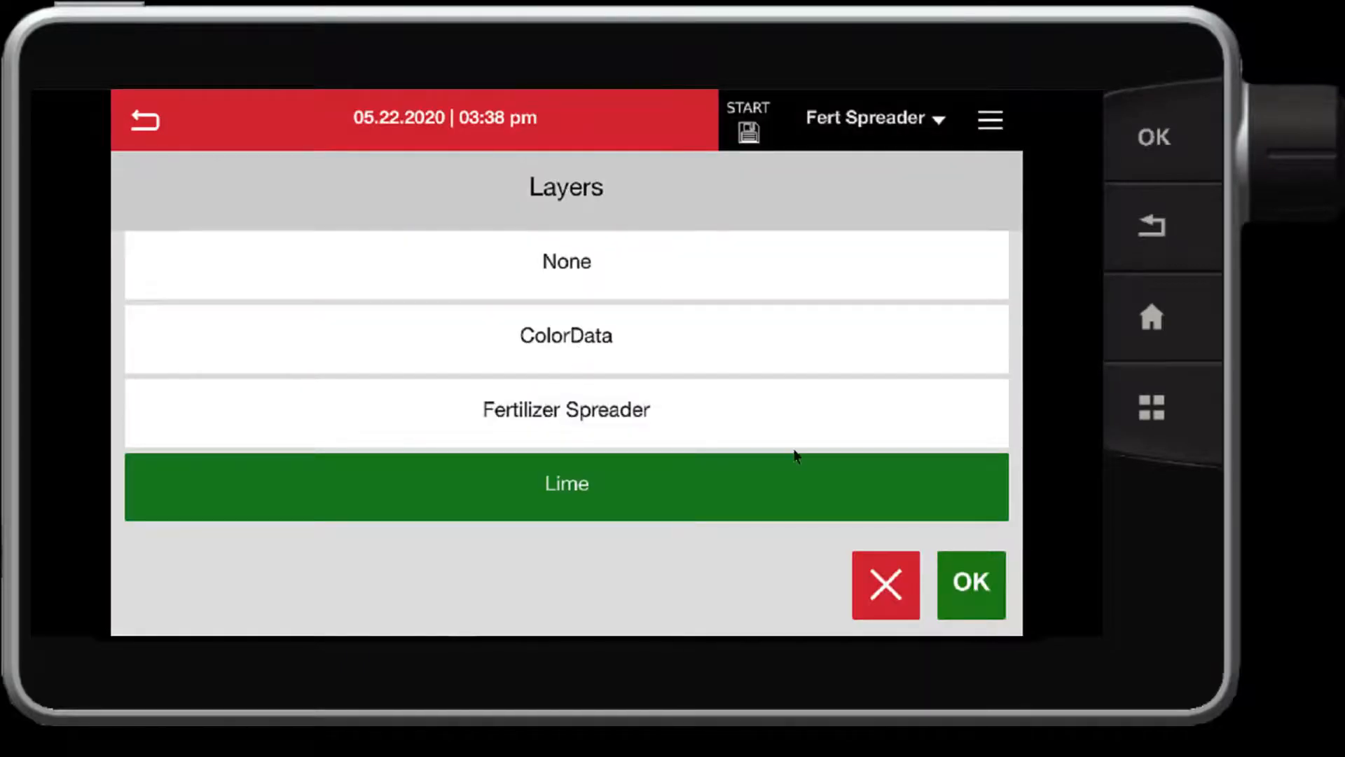
left_click(565, 409)
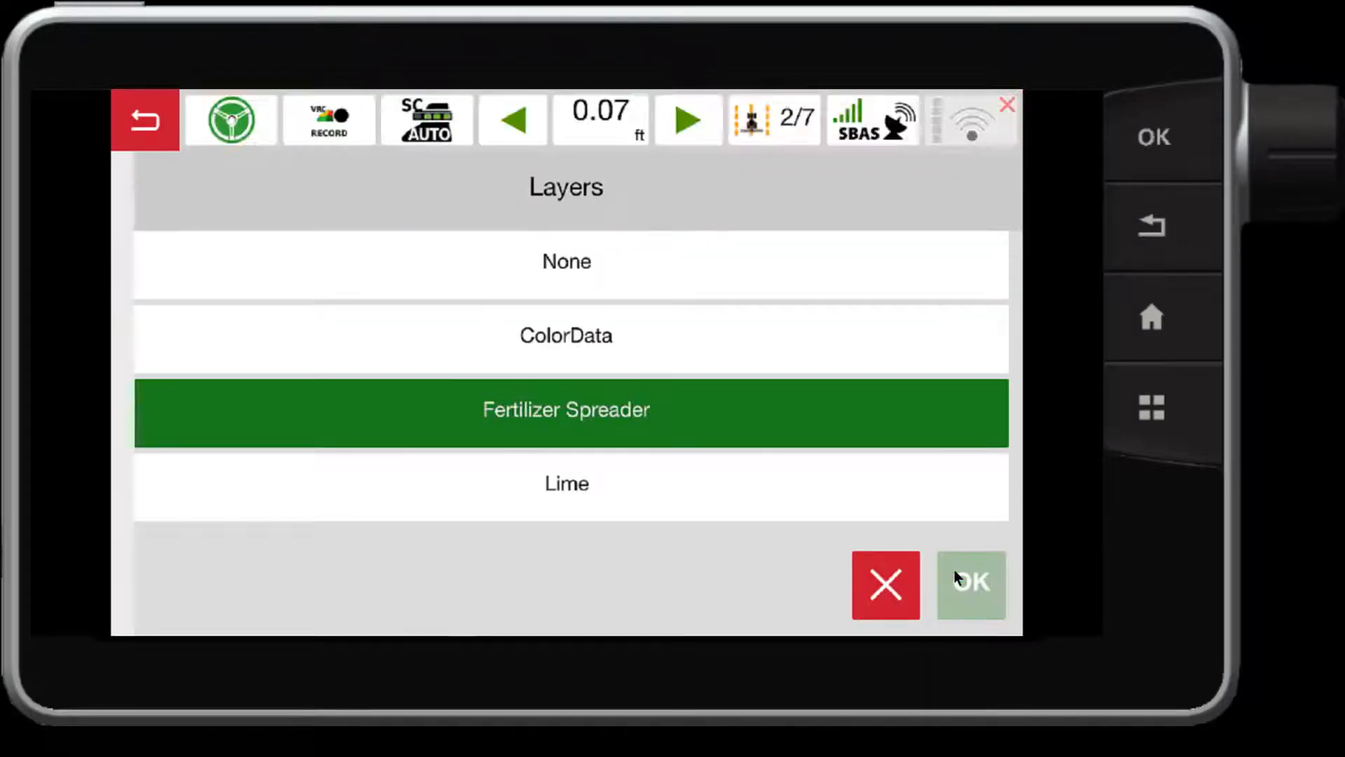
left_click(971, 585)
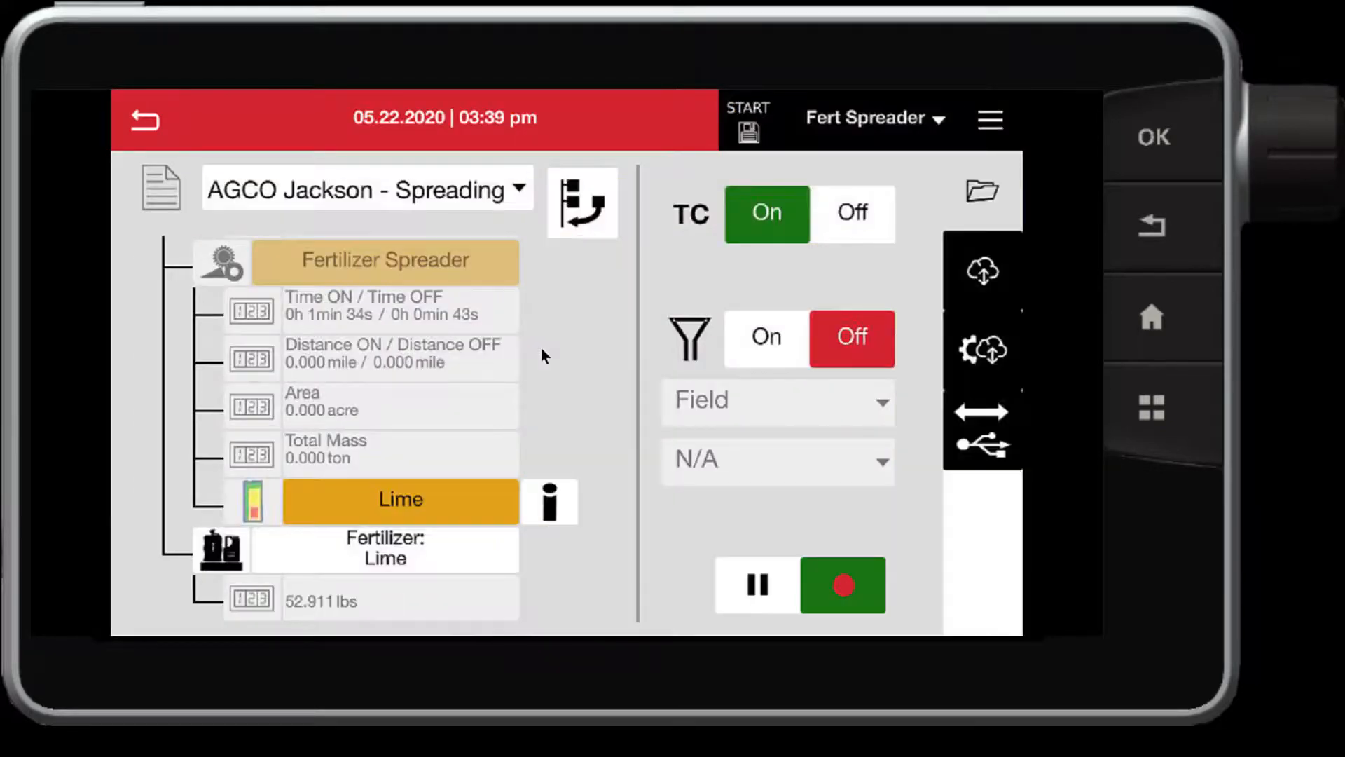
mouse_move(939, 386)
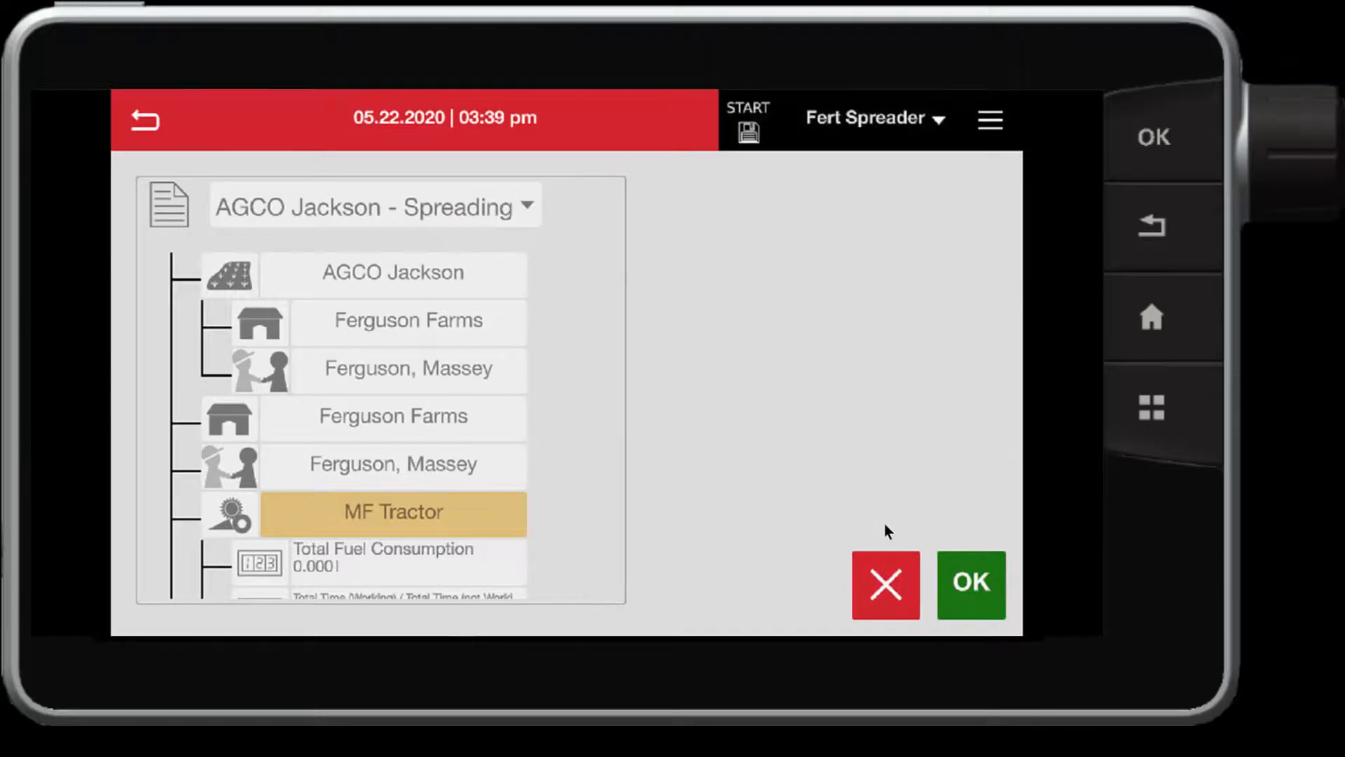
Book and export the AGCO Jackson - Spreading task and acknowledge Export finished
left_click(970, 585)
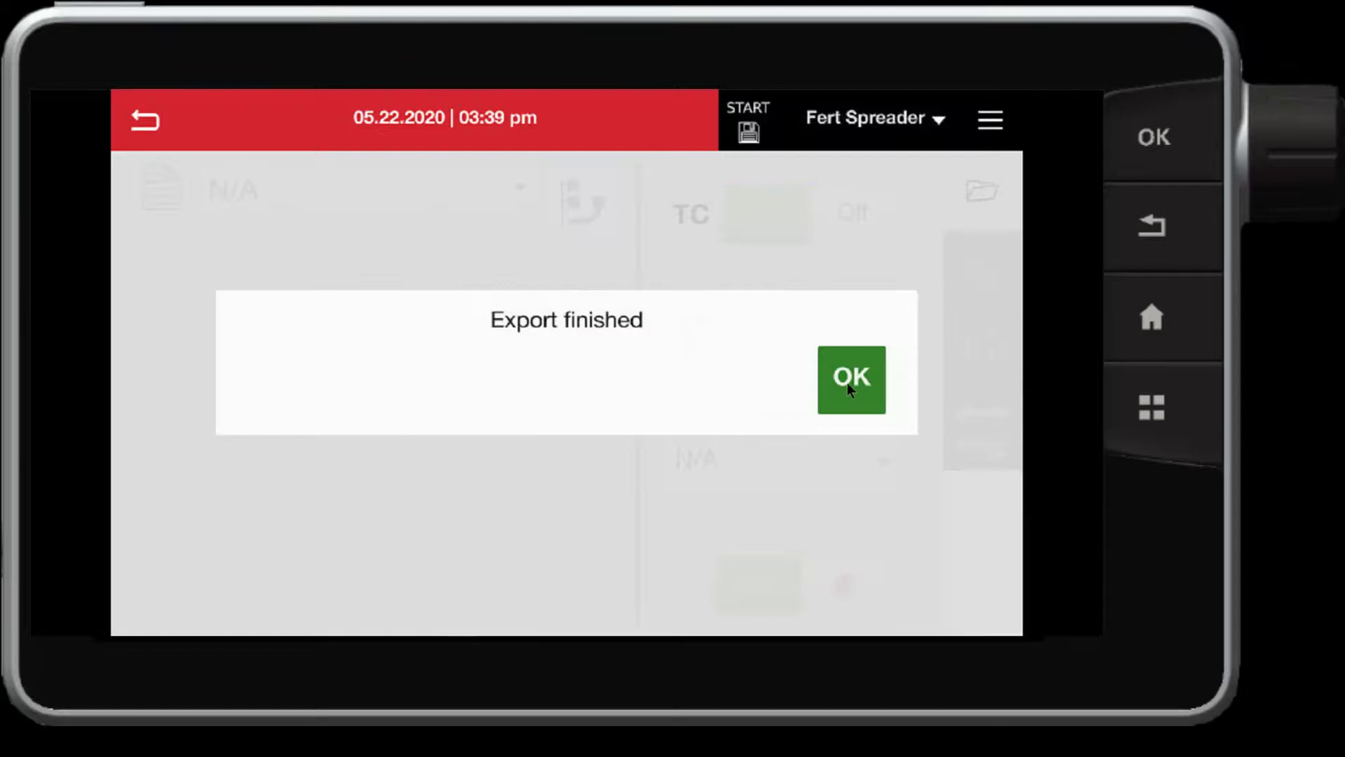
left_click(850, 377)
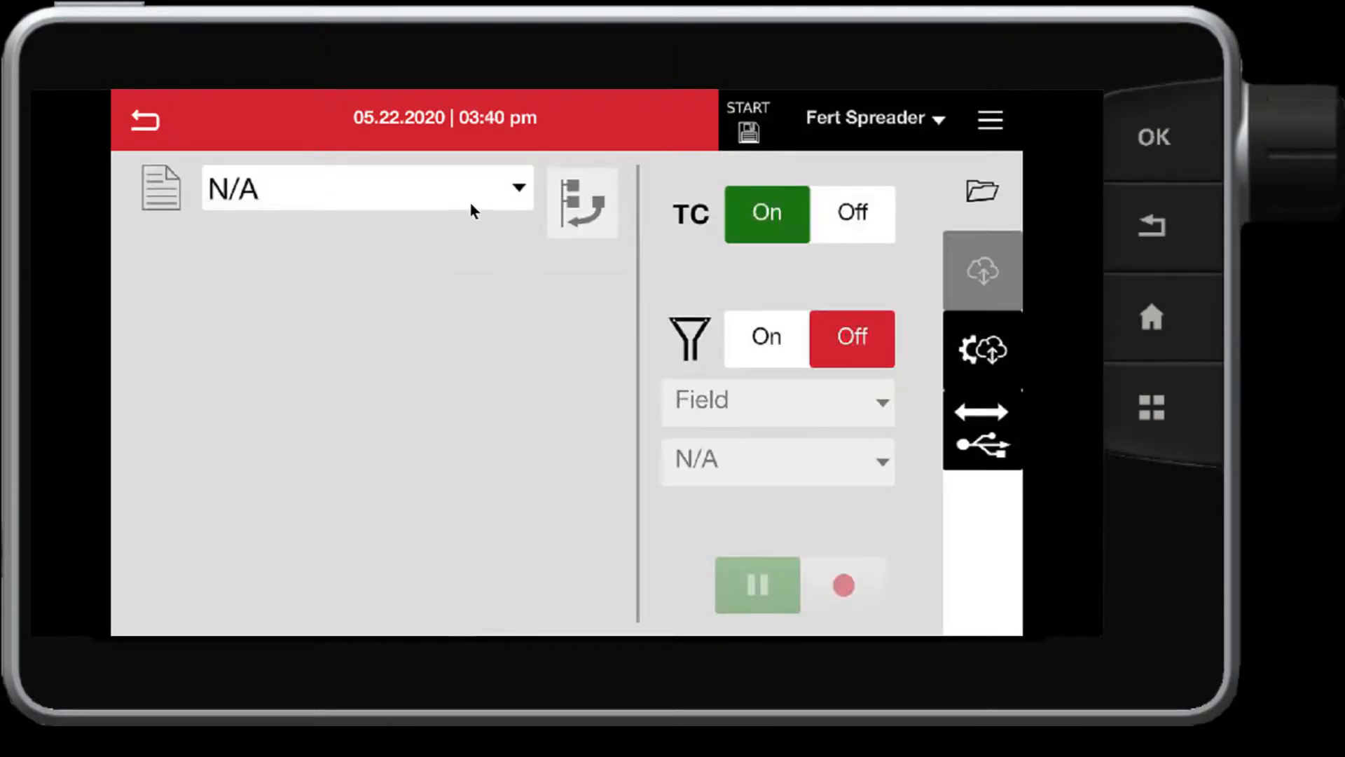
mouse_move(887, 485)
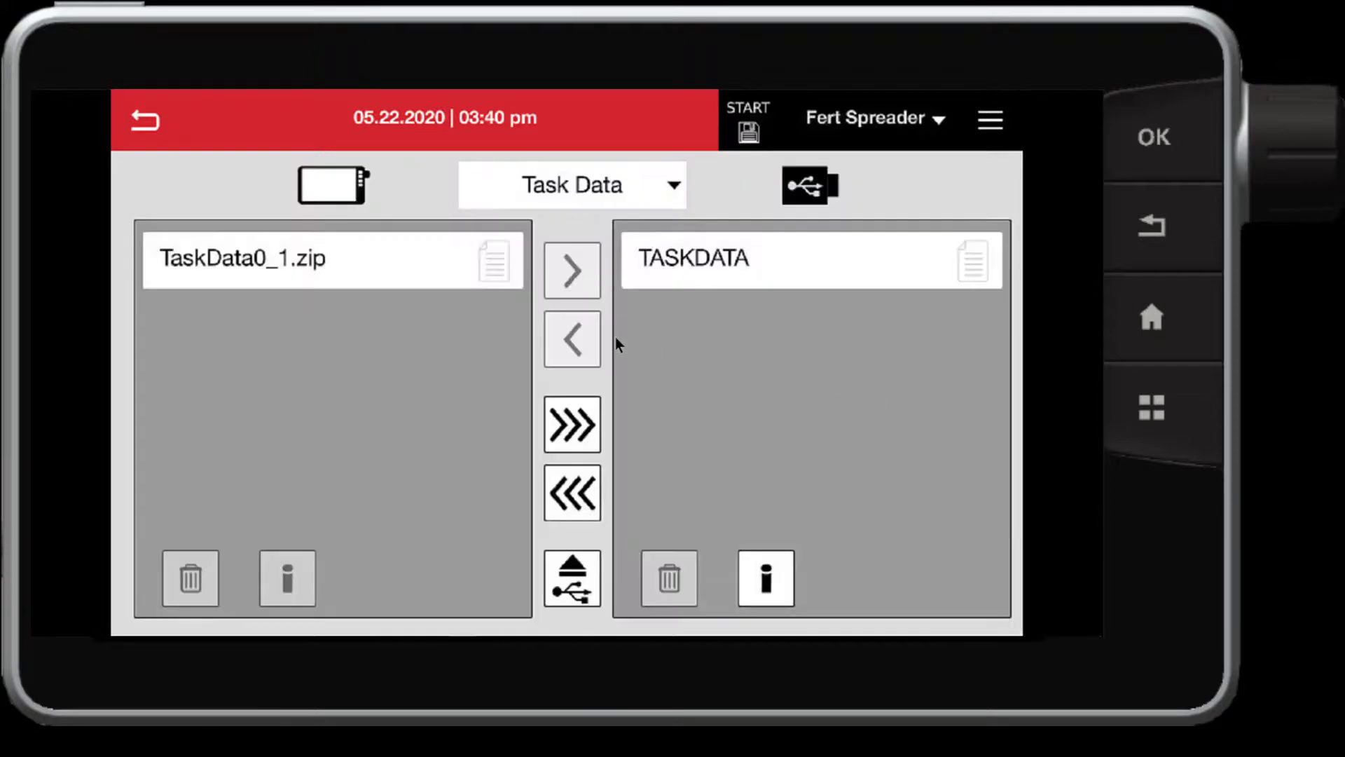
Copy TaskData0_1.zip from the terminal to the USB stick
left_click(257, 259)
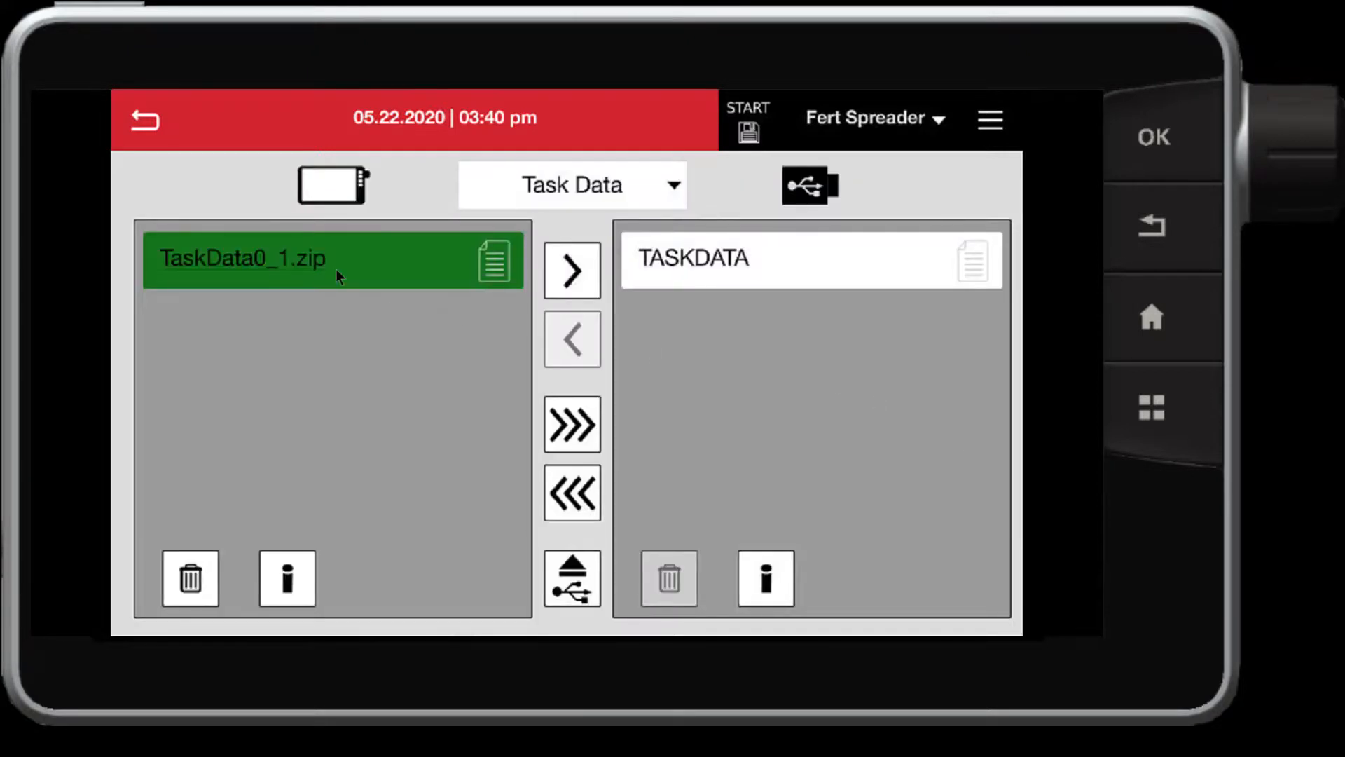
mouse_move(553, 288)
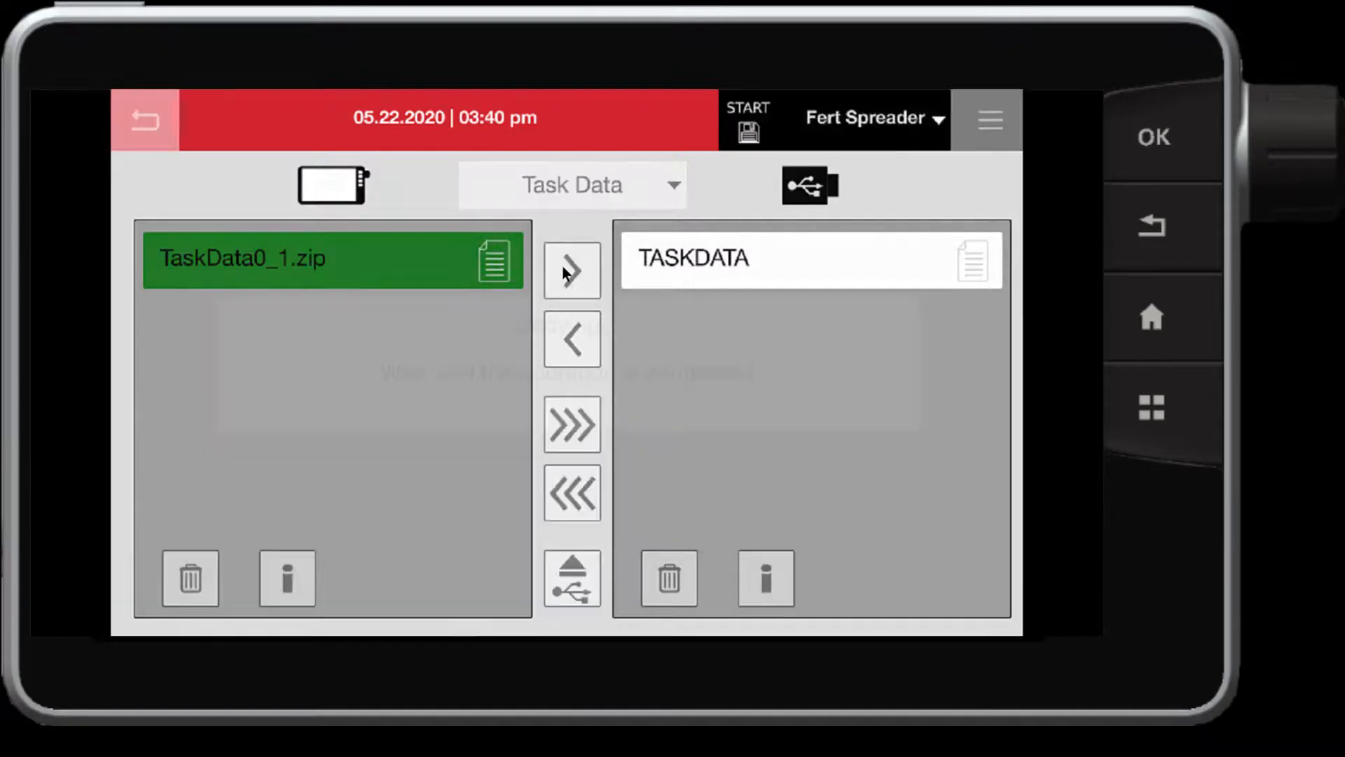
left_click(572, 271)
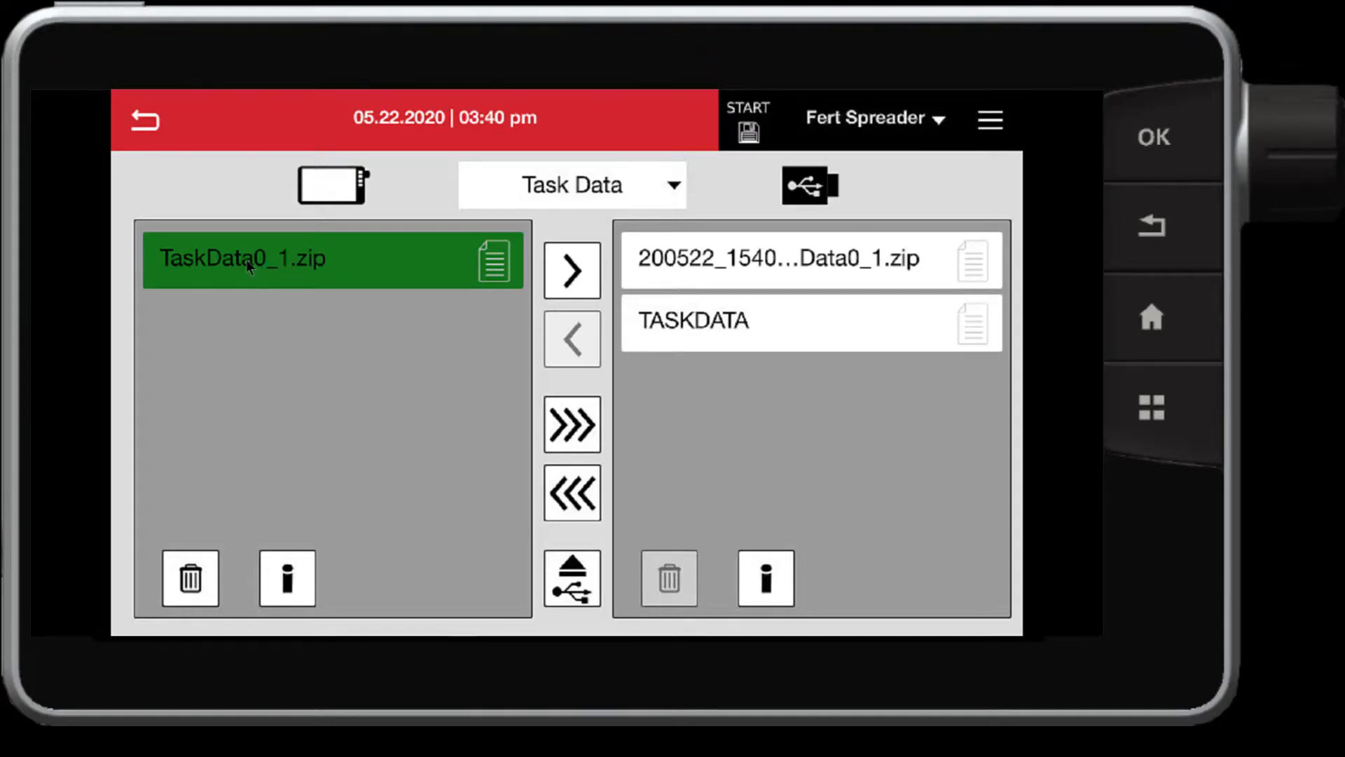
mouse_move(211, 355)
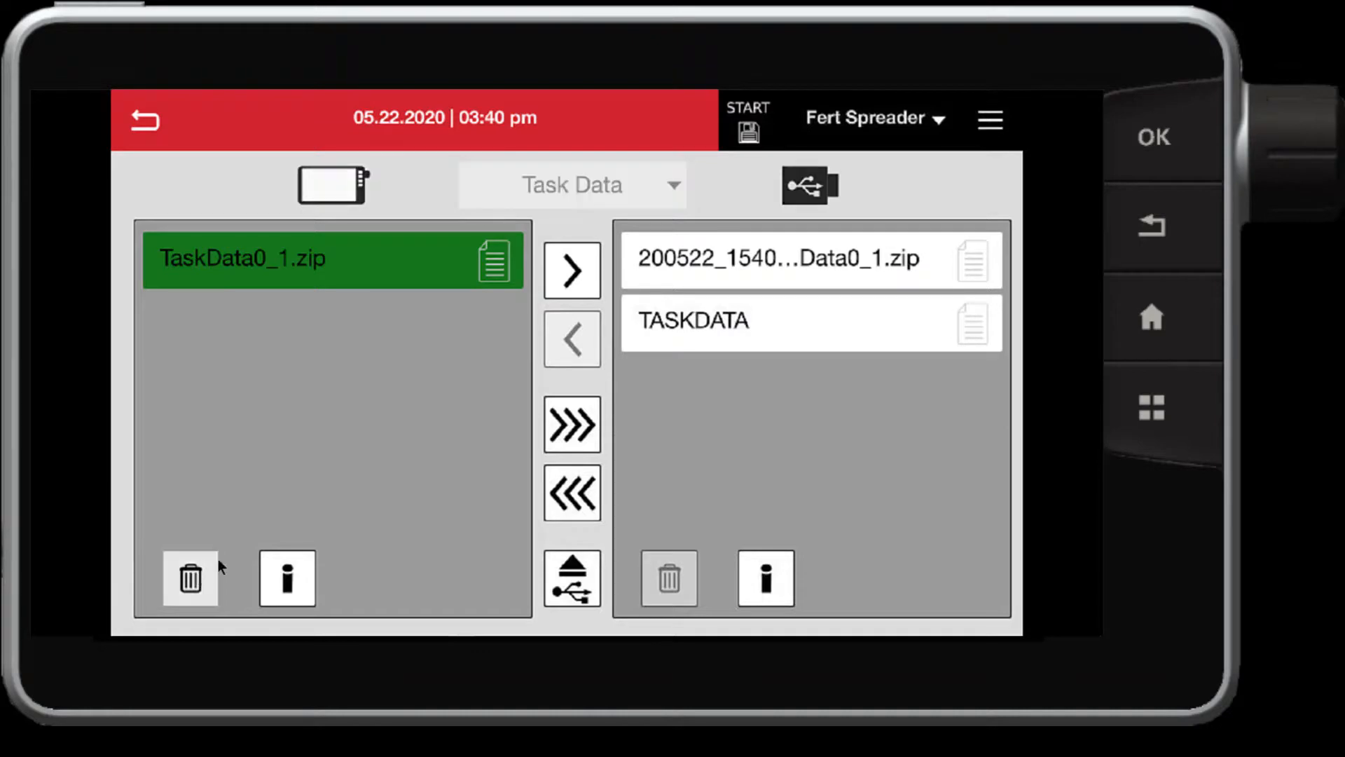
Delete TaskData0_1.zip from the terminal, leaving the list empty
left_click(189, 578)
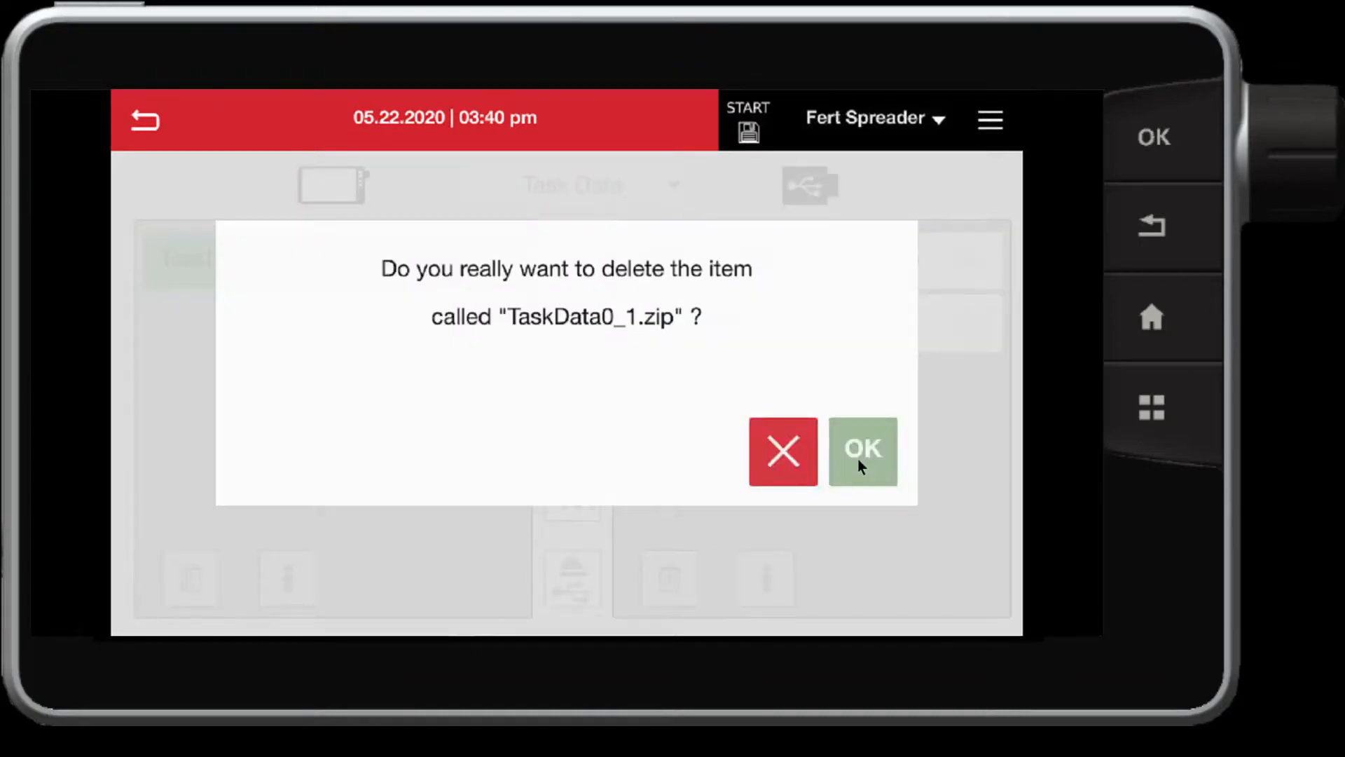
left_click(862, 450)
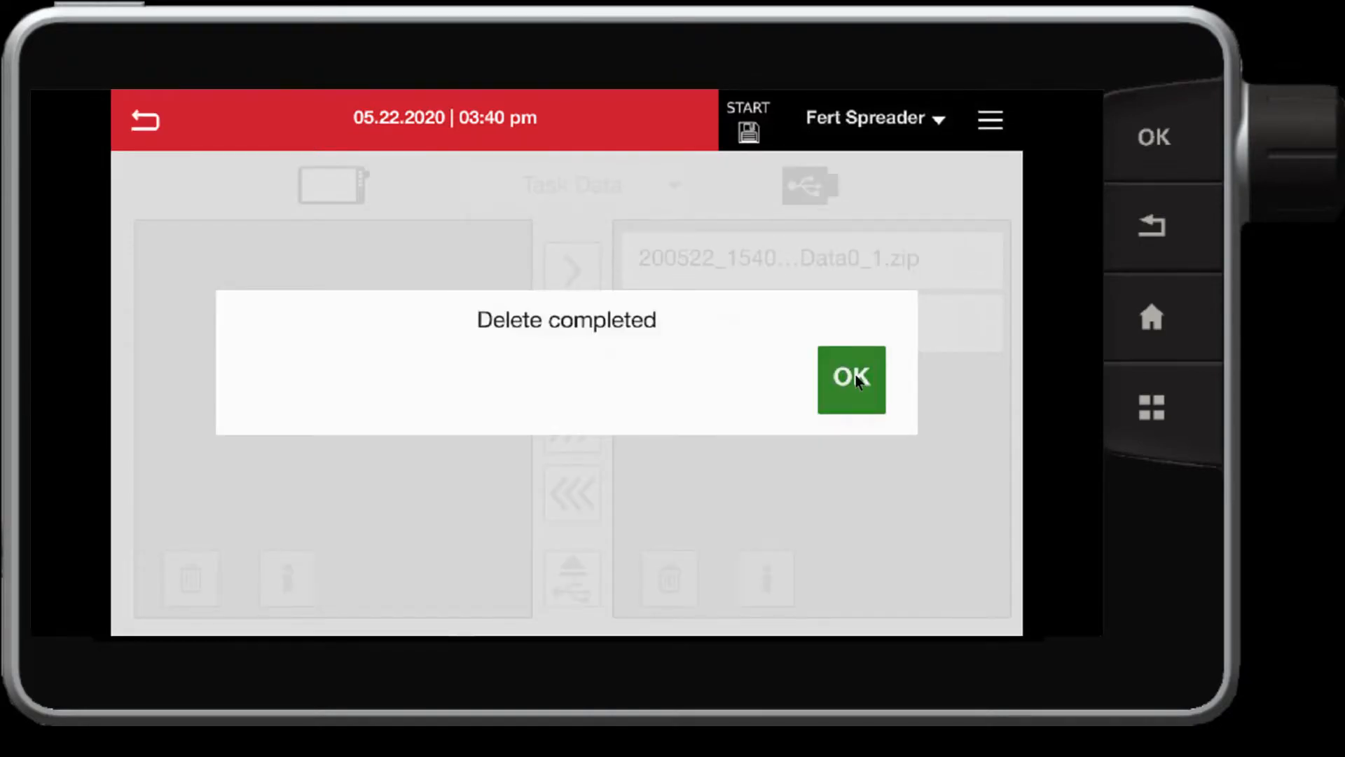
left_click(851, 378)
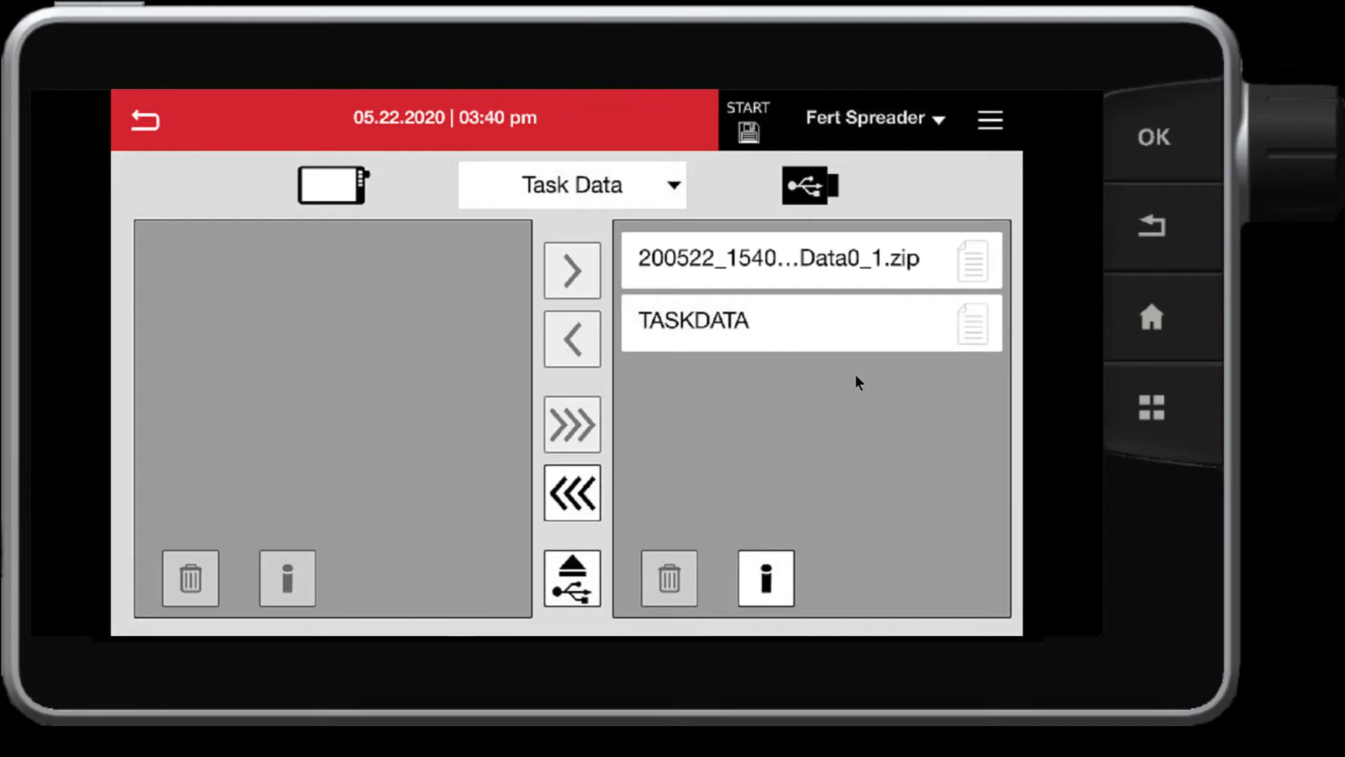